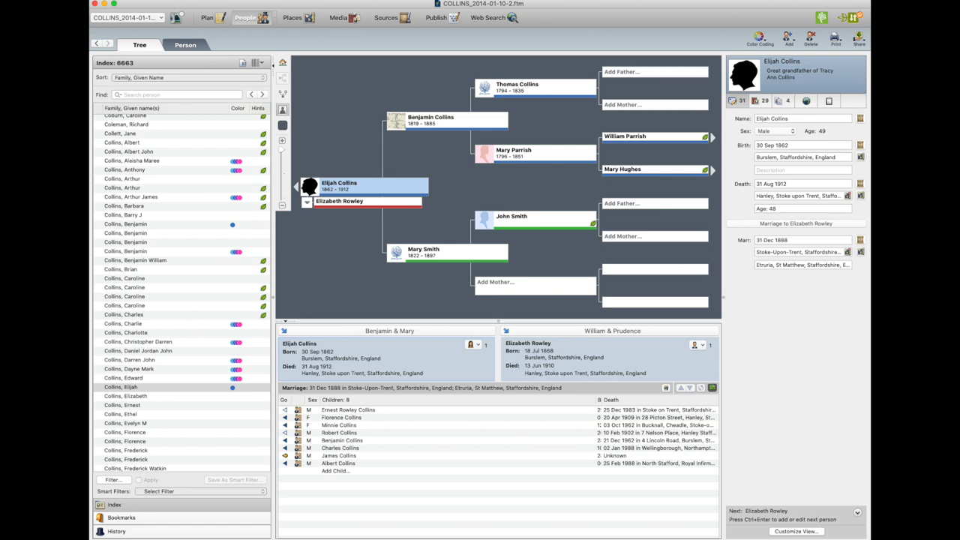
Step: Close the Collins tree to return to the Start a New Tree page
left_click(208, 17)
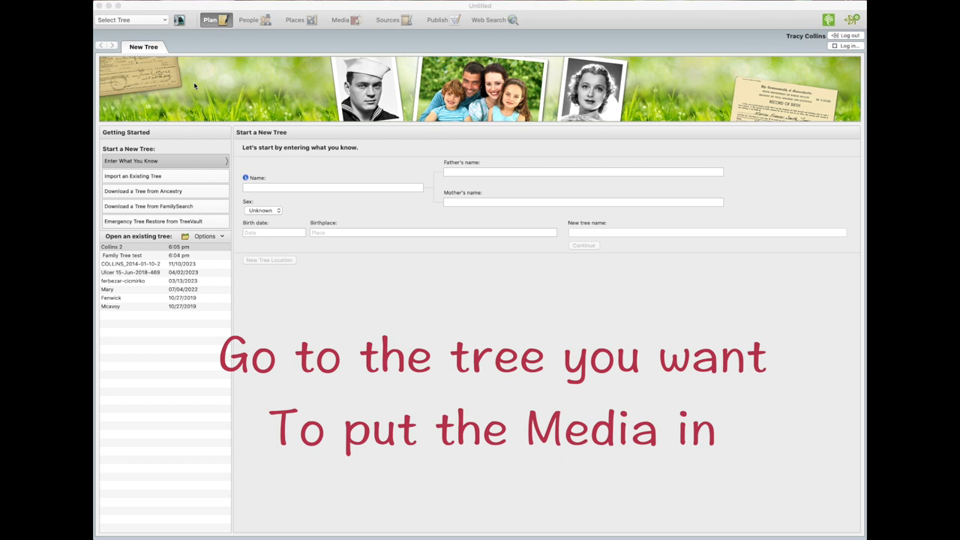
mouse_move(110, 26)
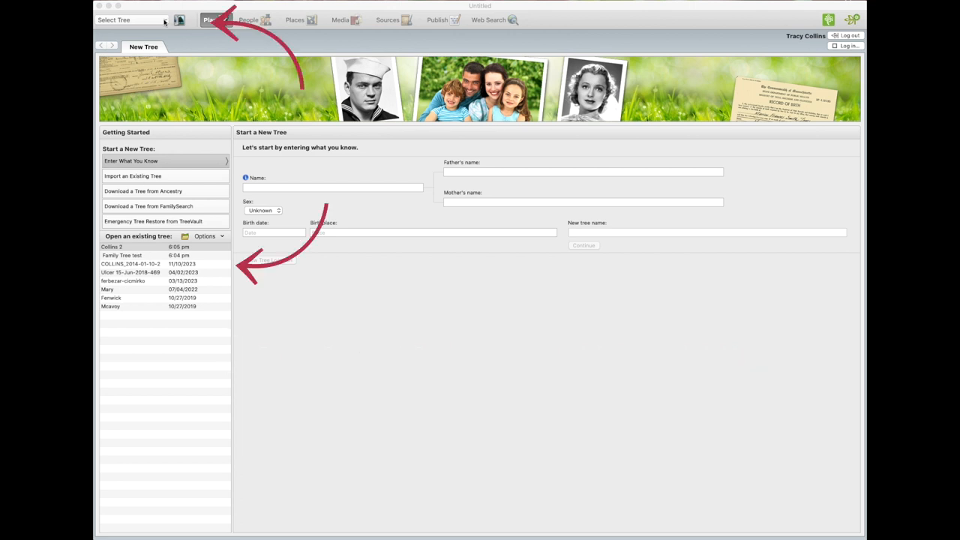
Step: Open the Collins 2 tree from the recent trees list
left_click(131, 20)
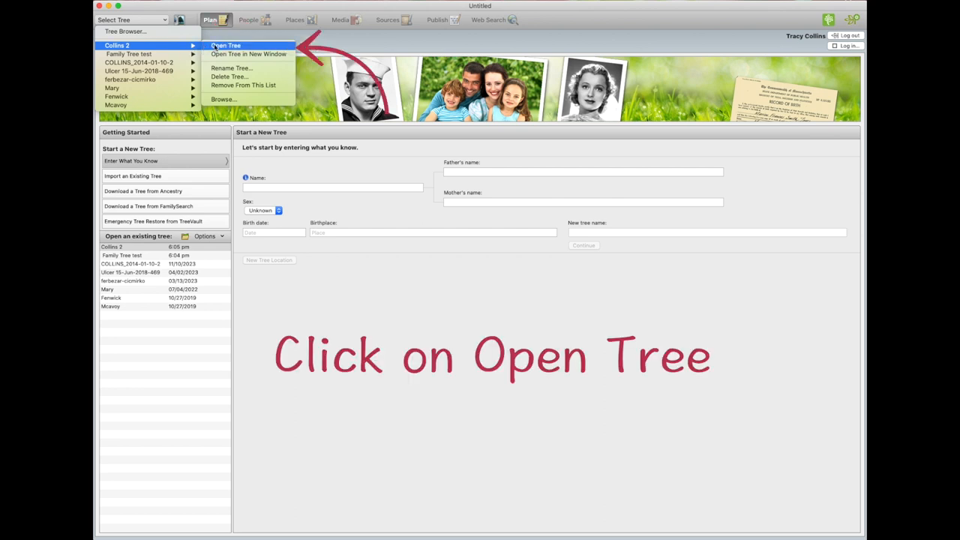
left_click(226, 45)
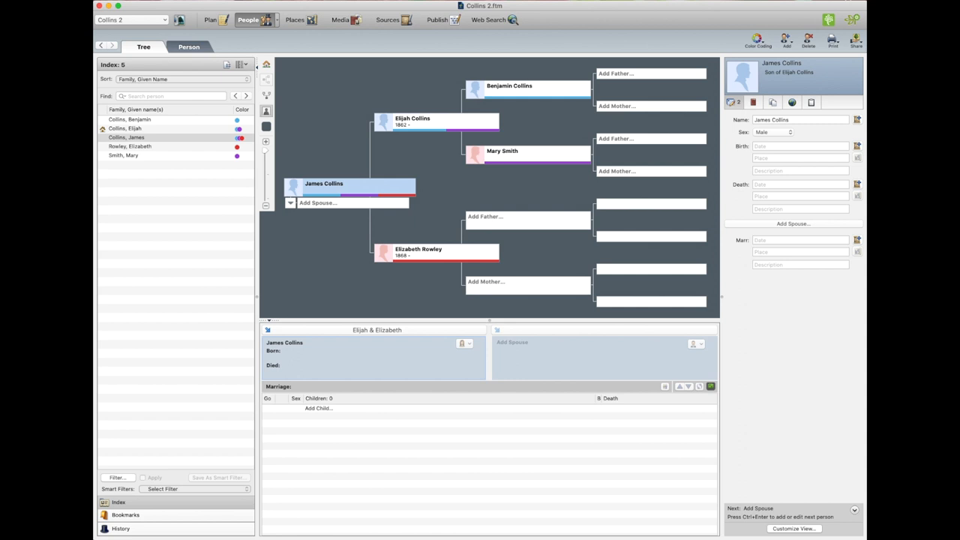
mouse_move(512, 66)
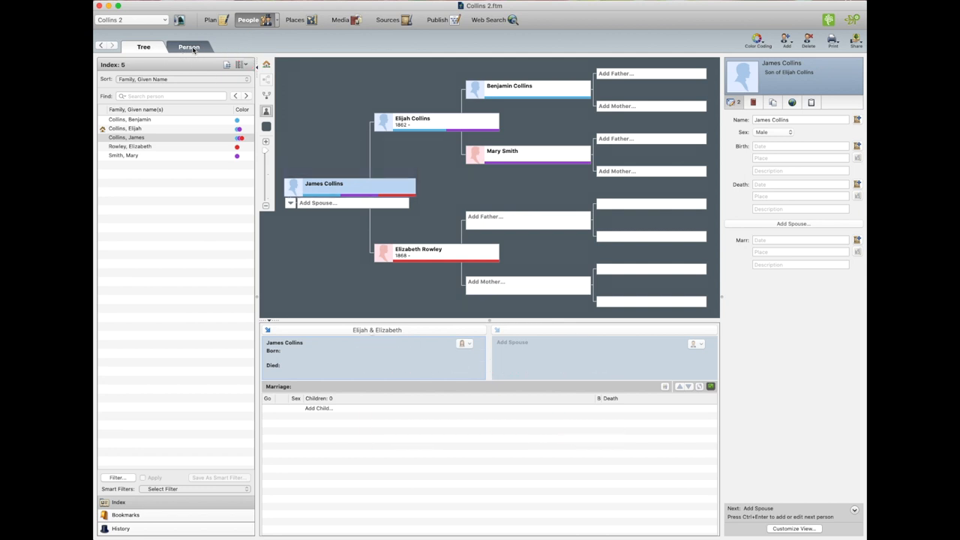
left_click(189, 47)
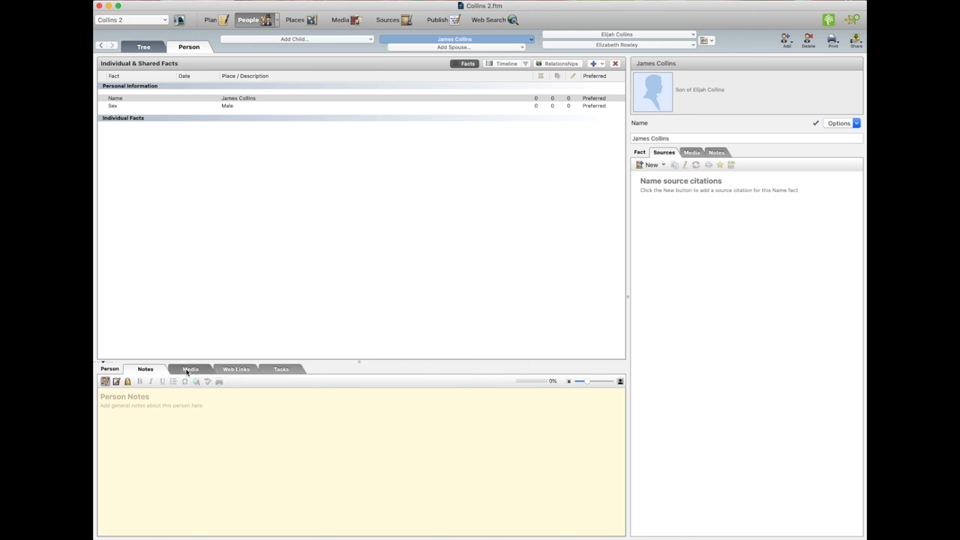
left_click(191, 368)
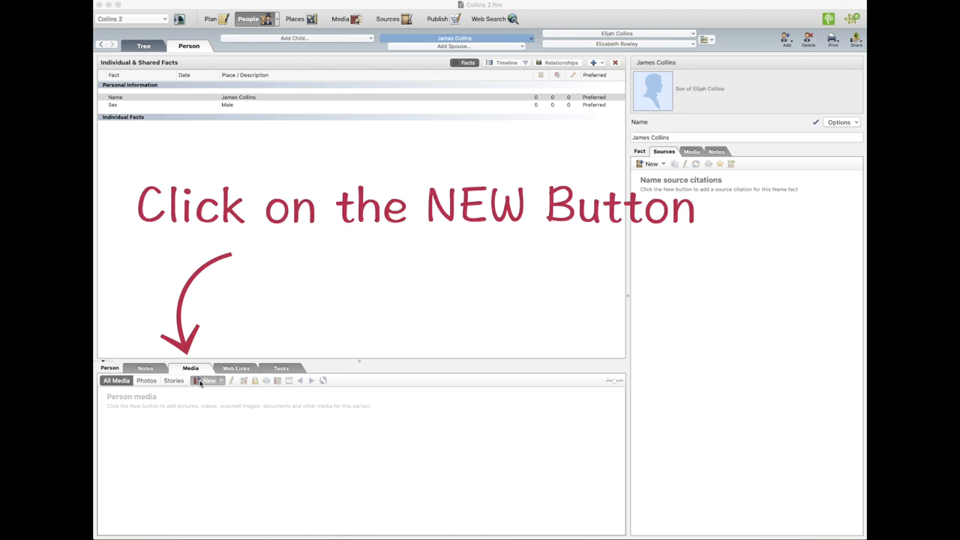
left_click(209, 381)
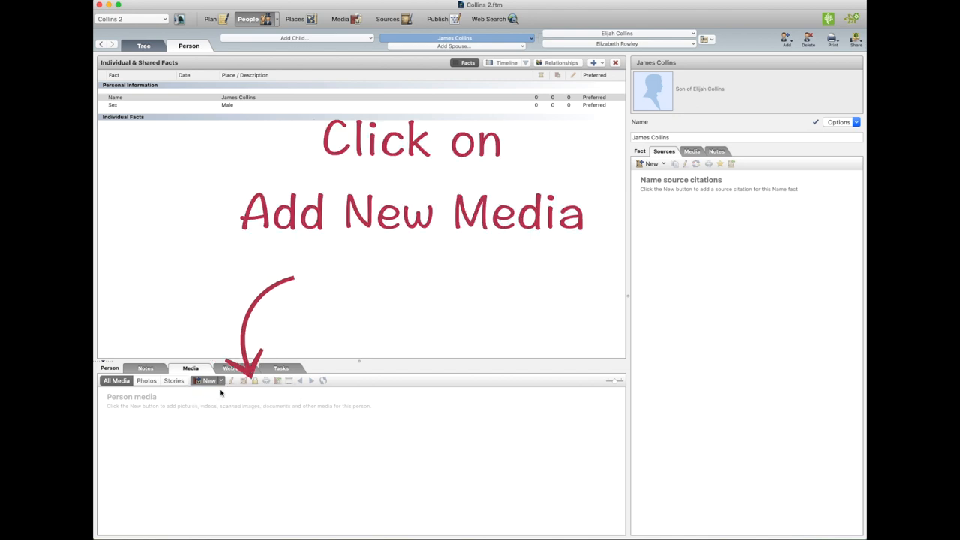
left_click(209, 381)
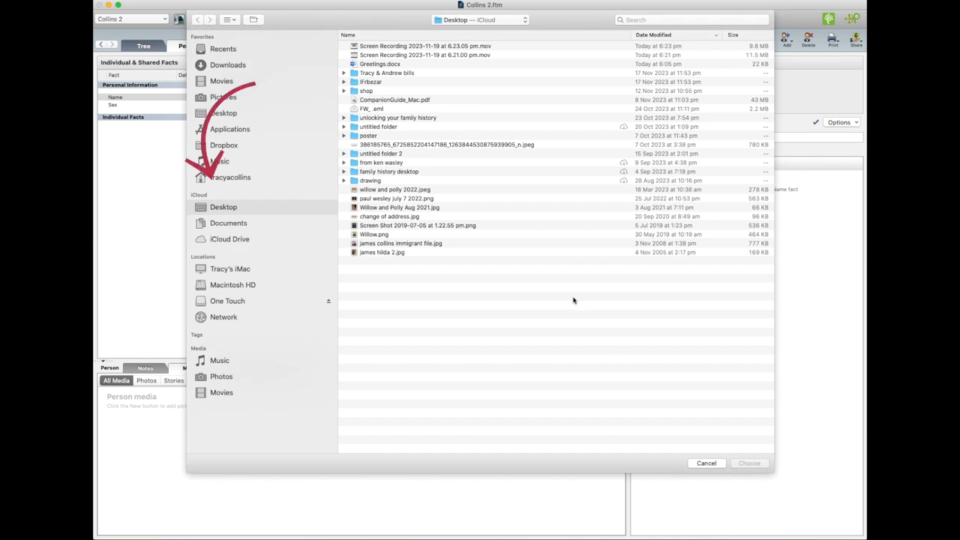
mouse_move(273, 273)
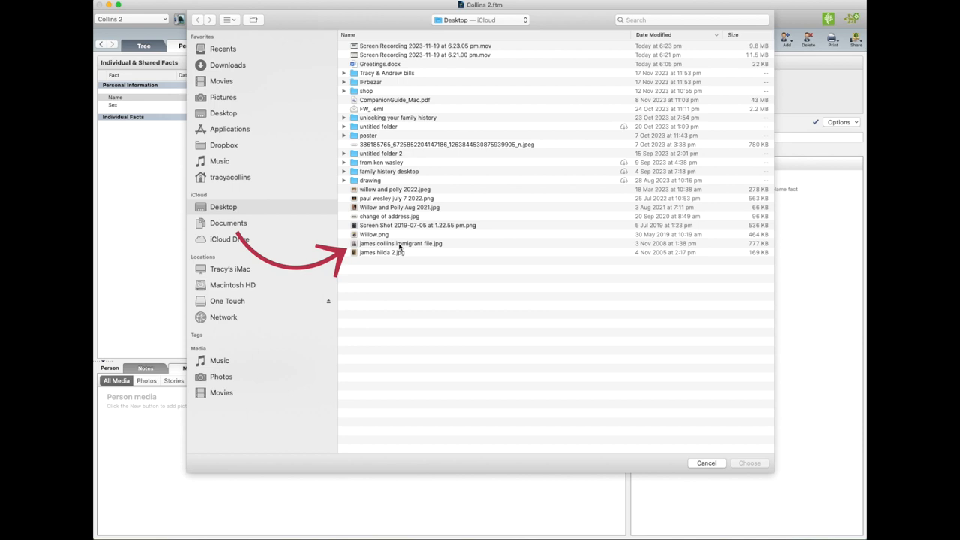
left_click(400, 243)
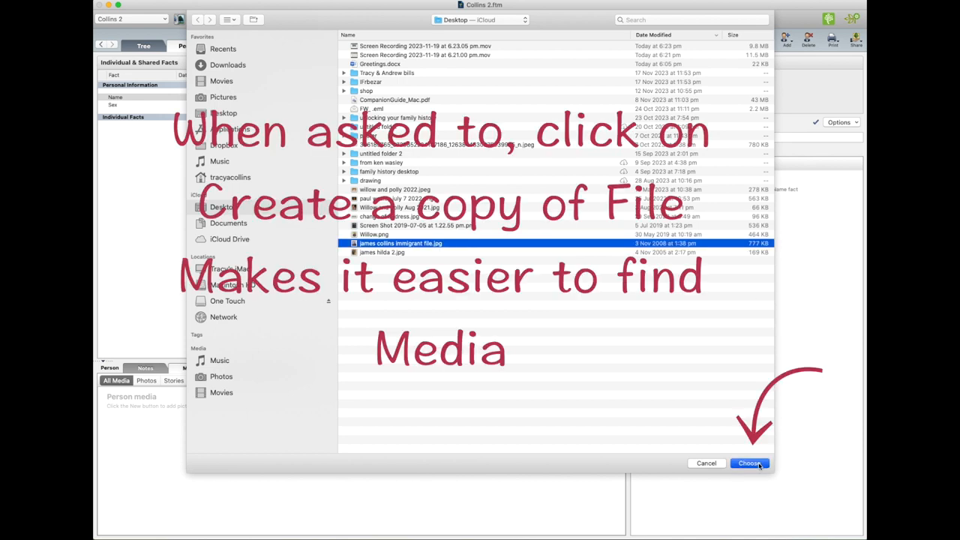
left_click(749, 463)
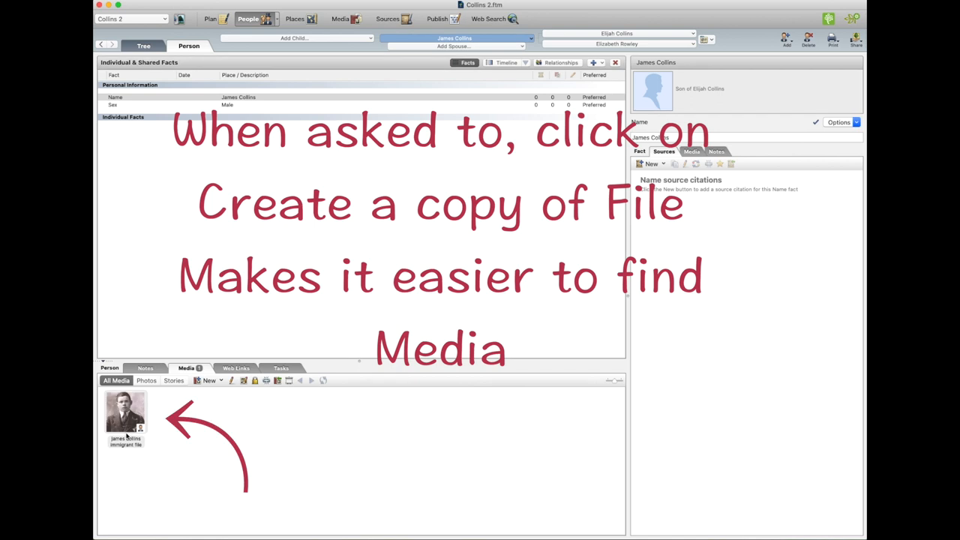
double_click(125, 410)
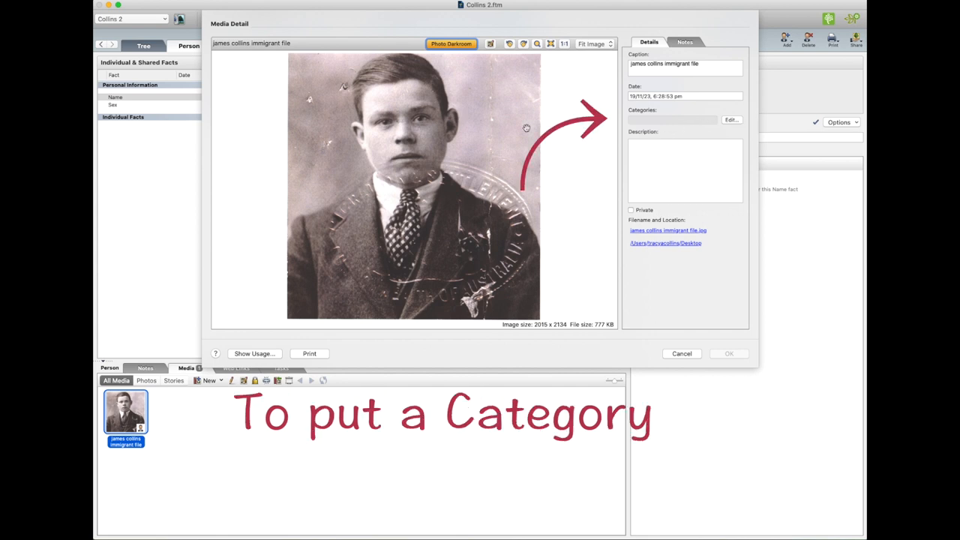
left_click(681, 353)
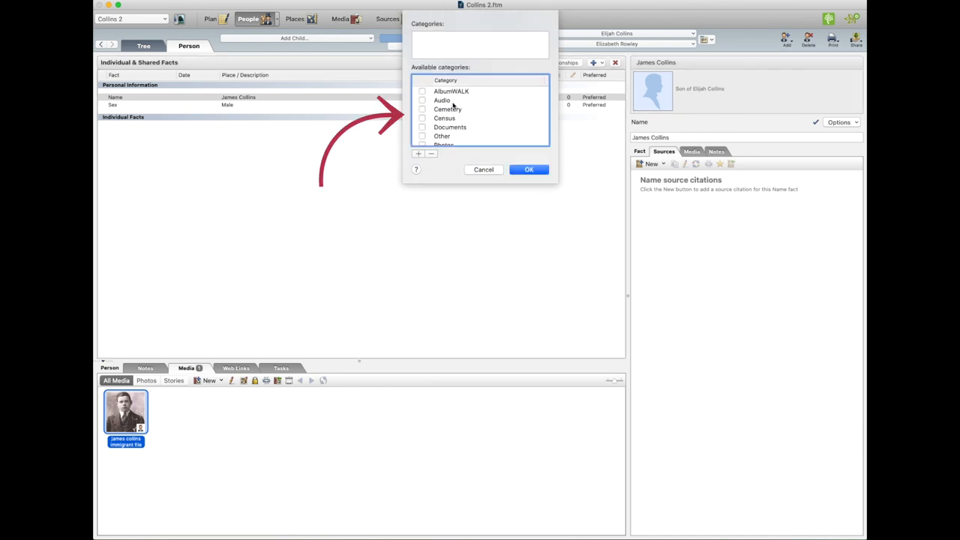
scroll("down", 3)
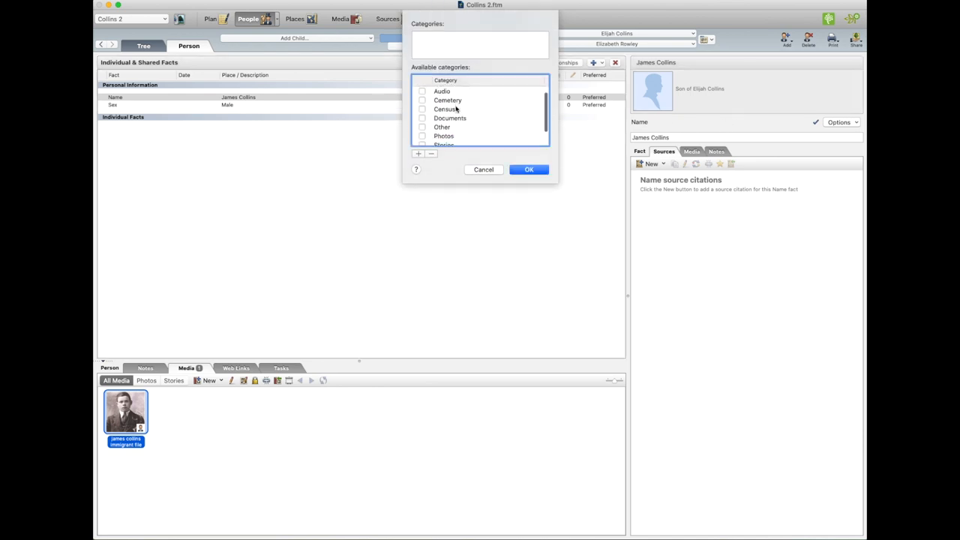
scroll("down", 3)
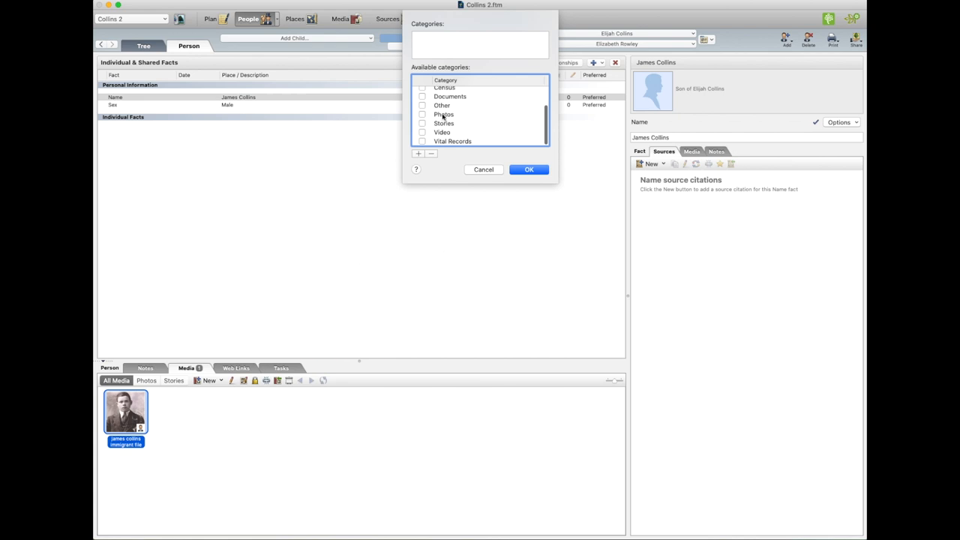
left_click(443, 114)
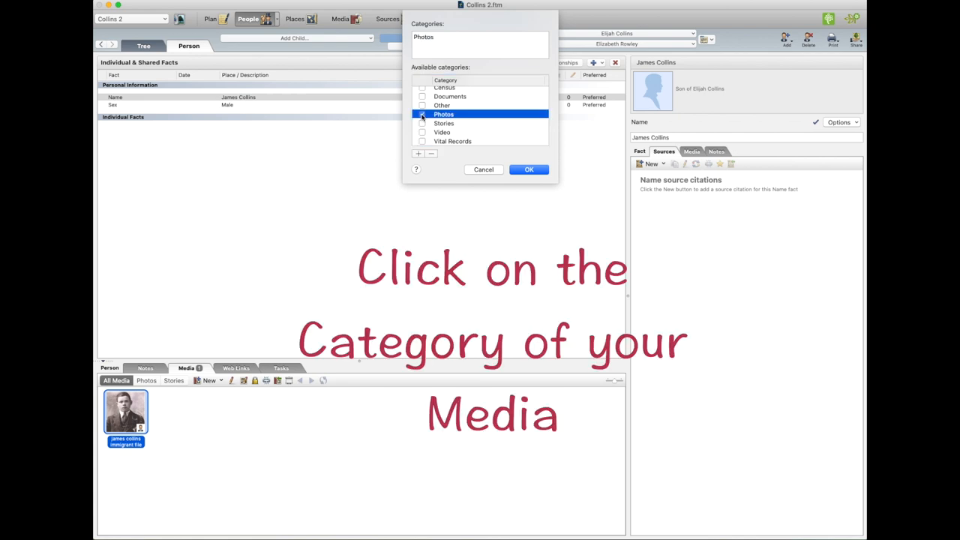
left_click(423, 114)
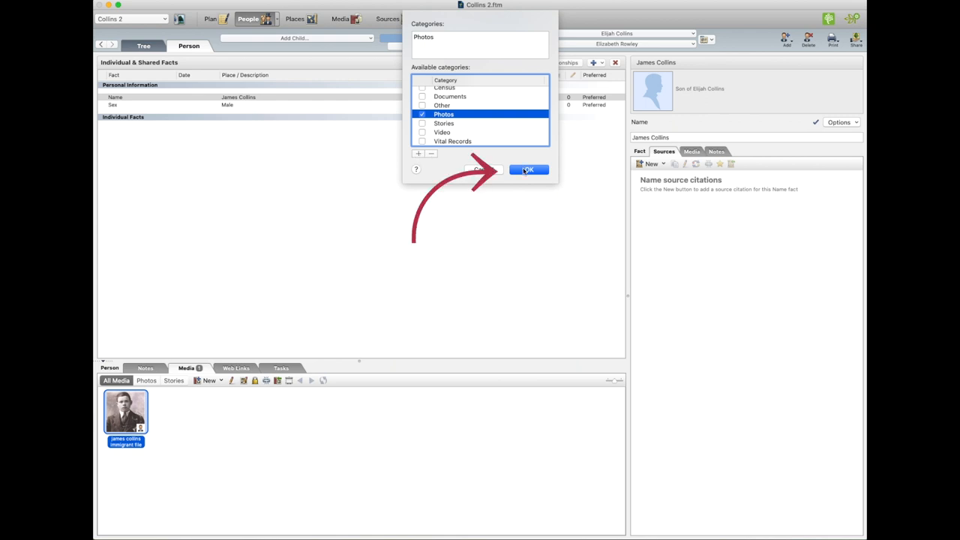
left_click(529, 168)
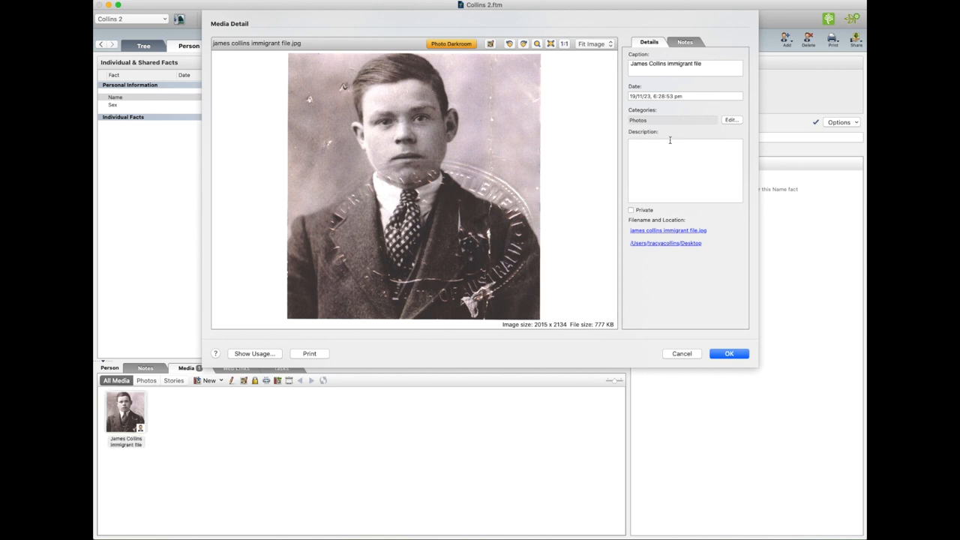
Step: Describe the photo as taken on arrival in Australia, mark it private, and save
type("Photo that was on immigrant fi")
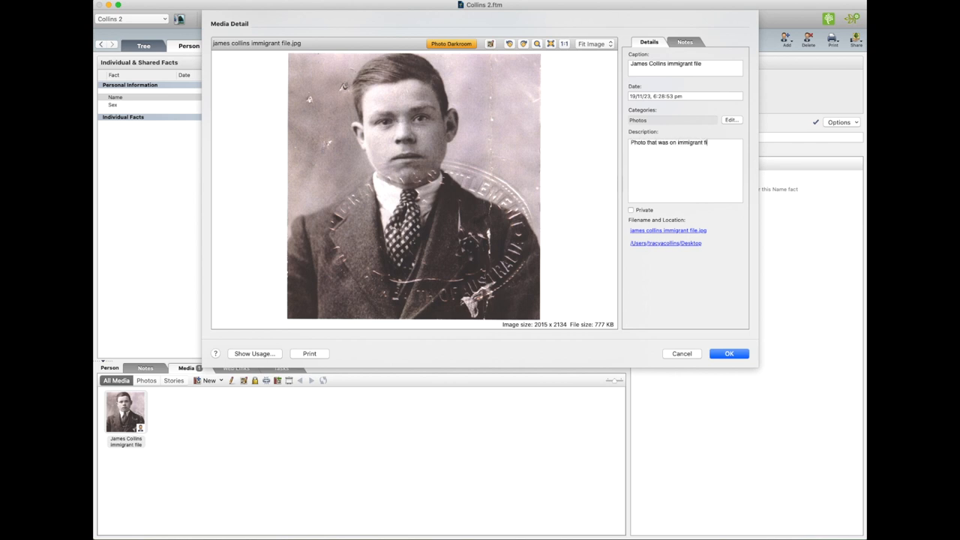
type("when arrived in Australia")
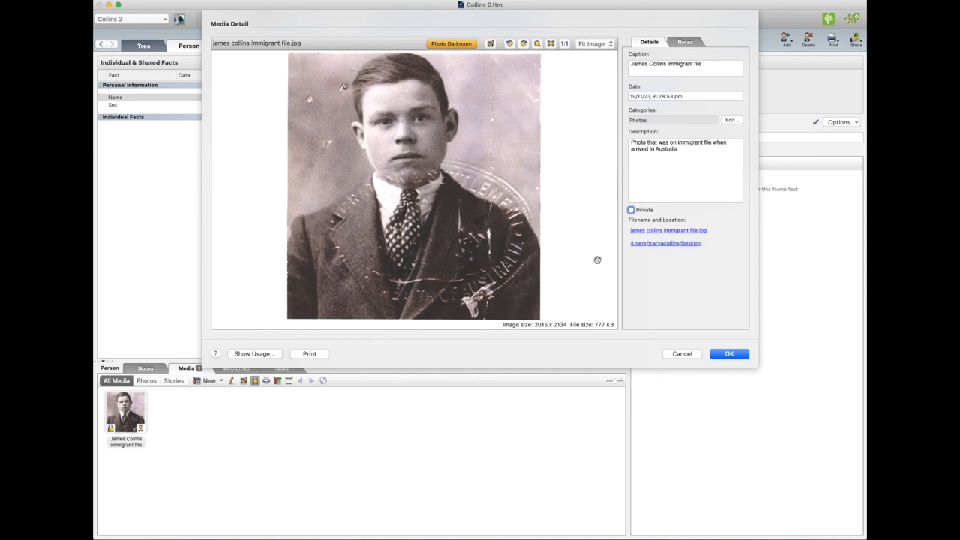
left_click(631, 210)
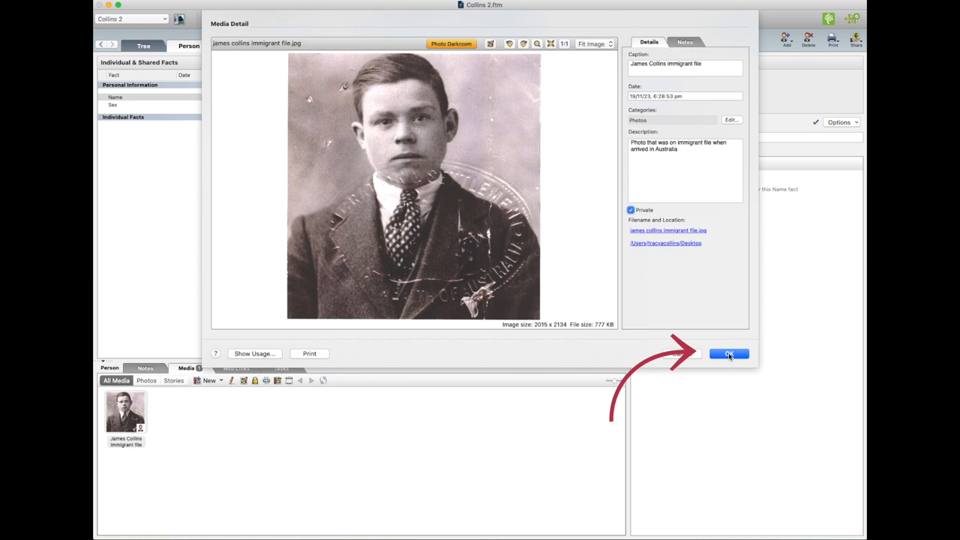
left_click(728, 353)
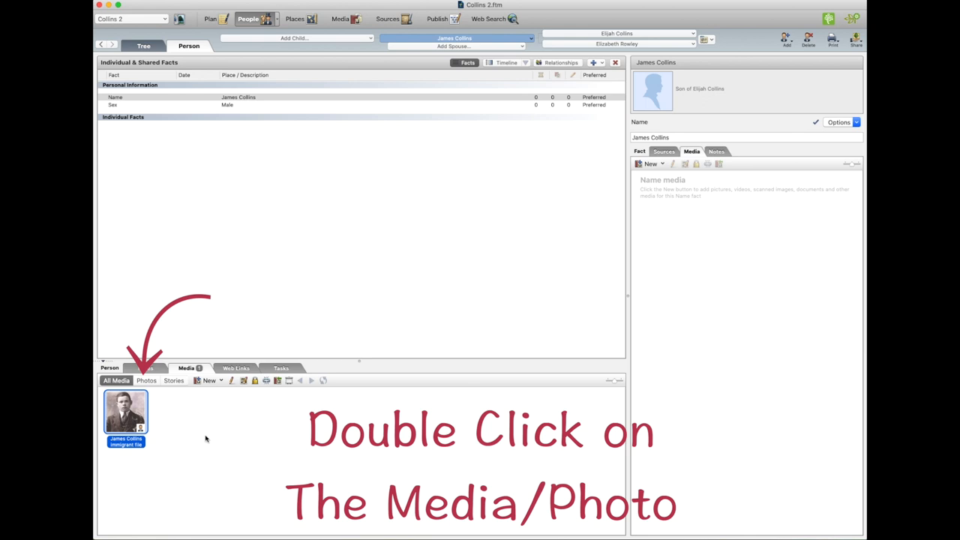
Step: Set the immigrant file photo's date to 1925 in its media details
double_click(125, 413)
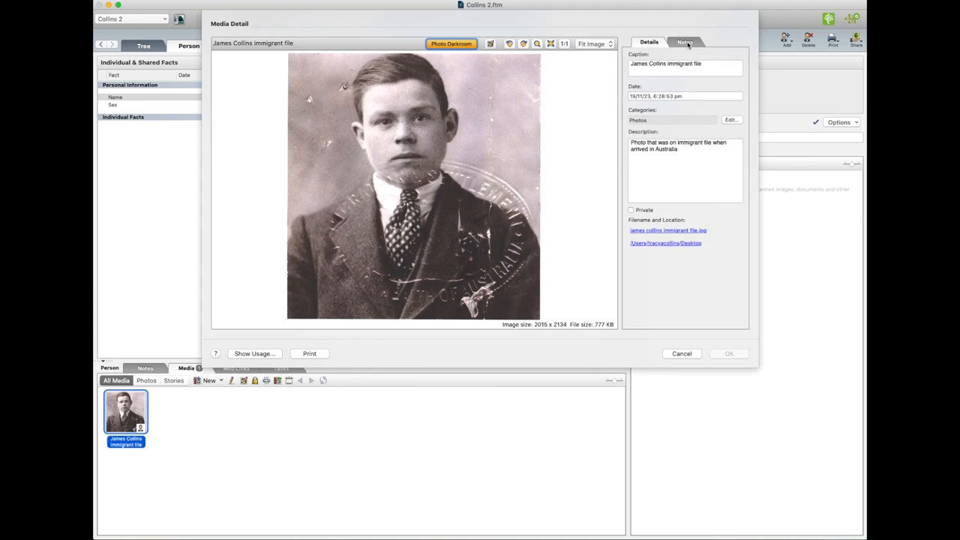
left_click(684, 42)
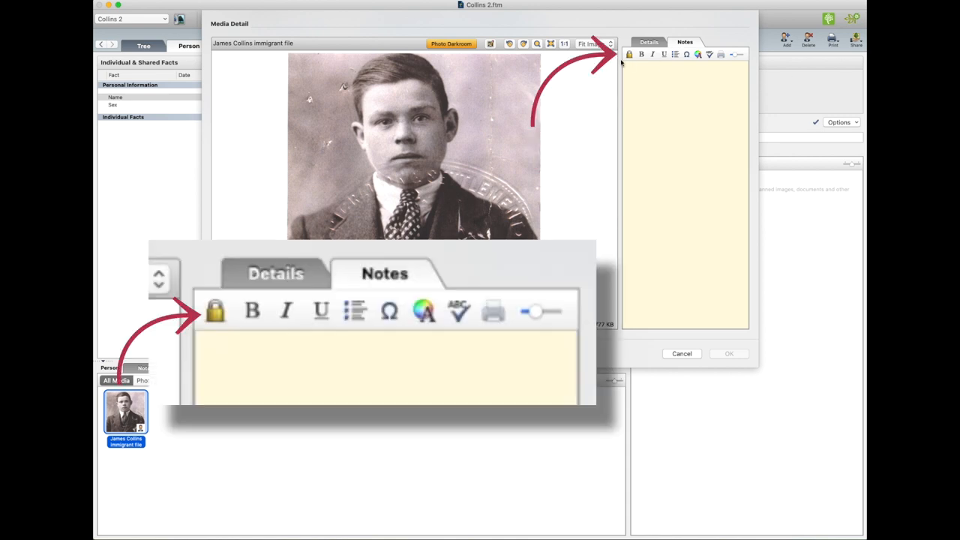
mouse_move(628, 54)
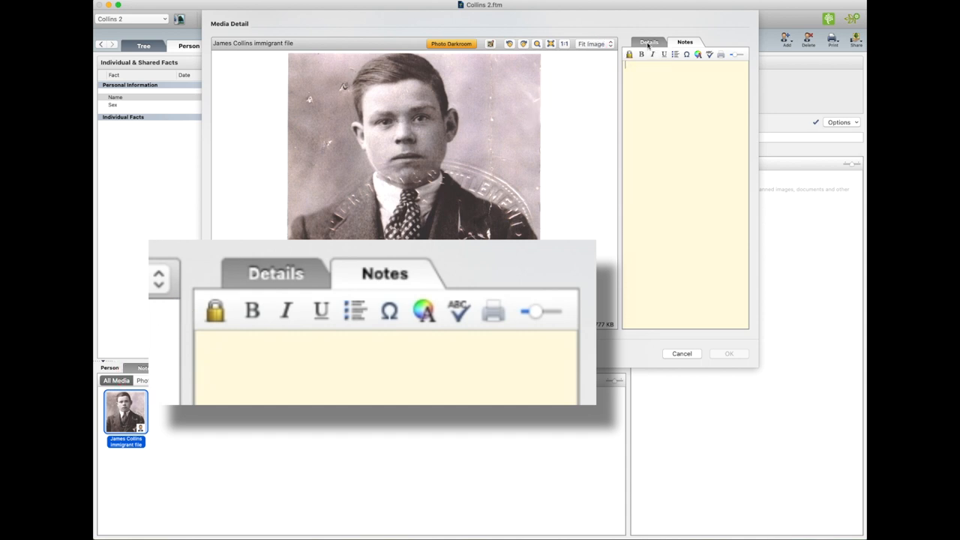
left_click(649, 42)
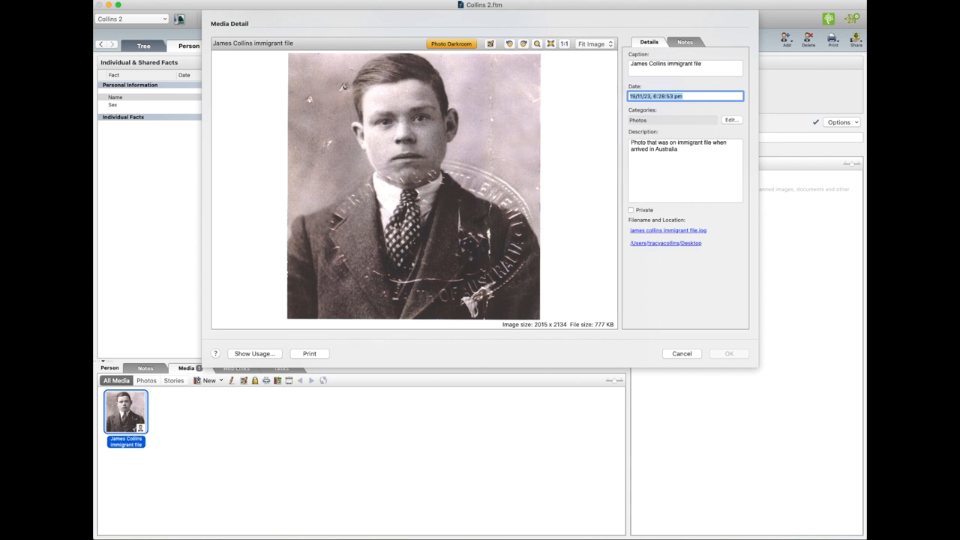
type("1925")
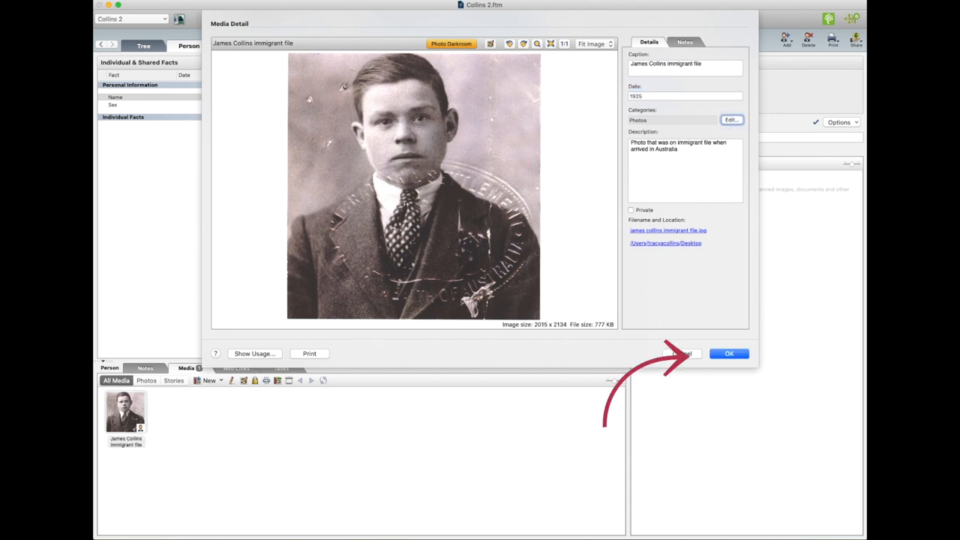
left_click(728, 354)
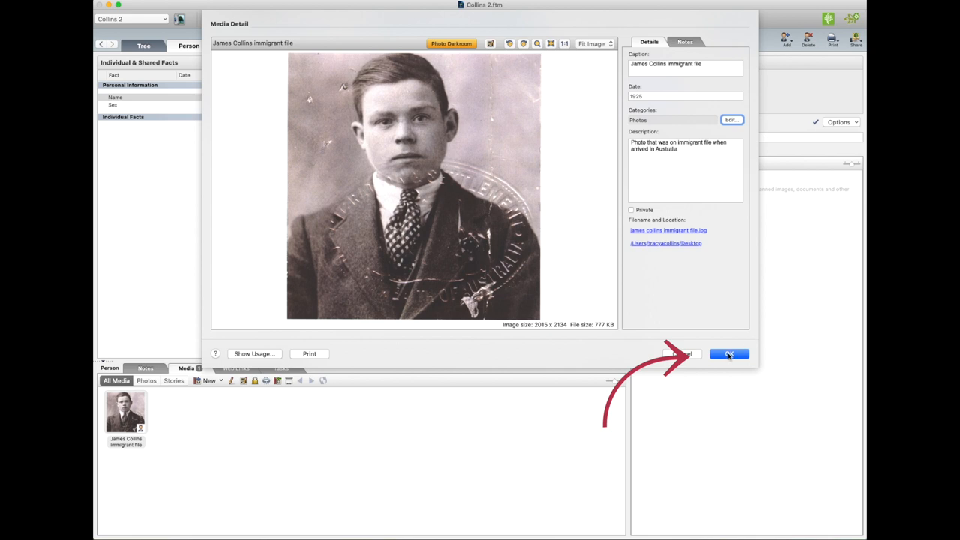
left_click(728, 354)
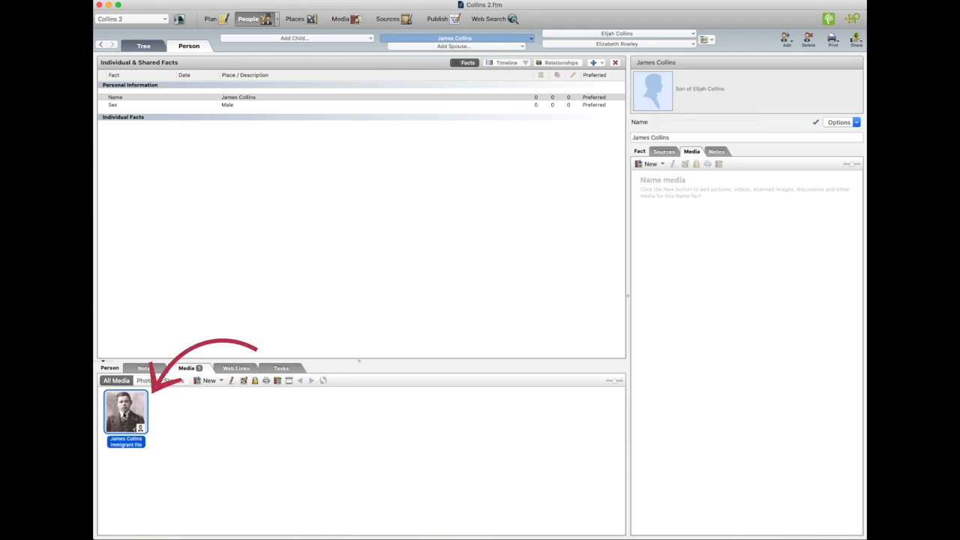
right_click(125, 413)
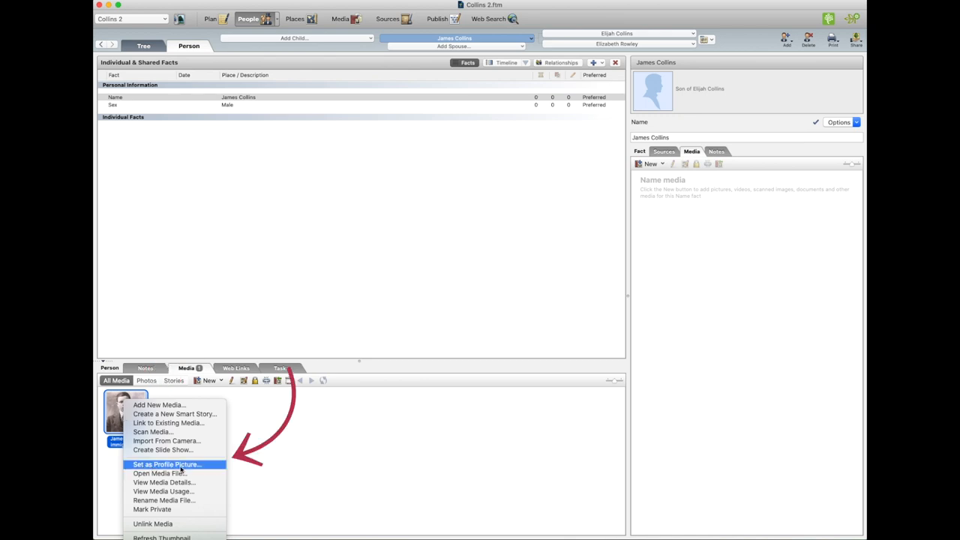
mouse_move(184, 470)
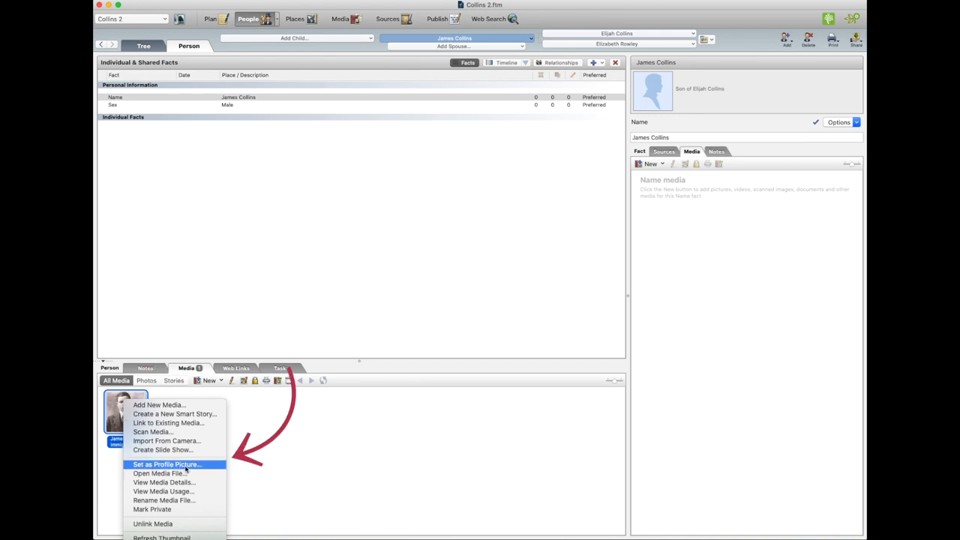
left_click(166, 465)
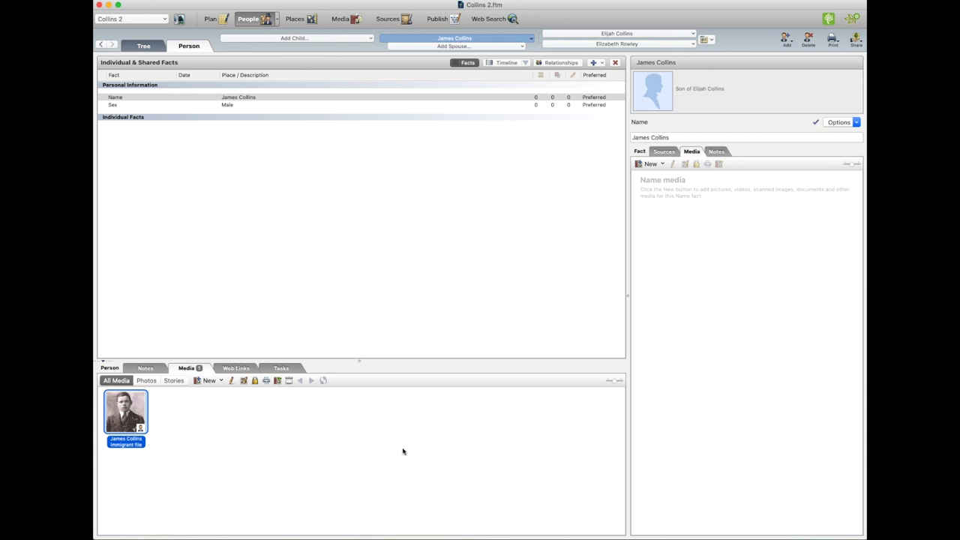
double_click(126, 411)
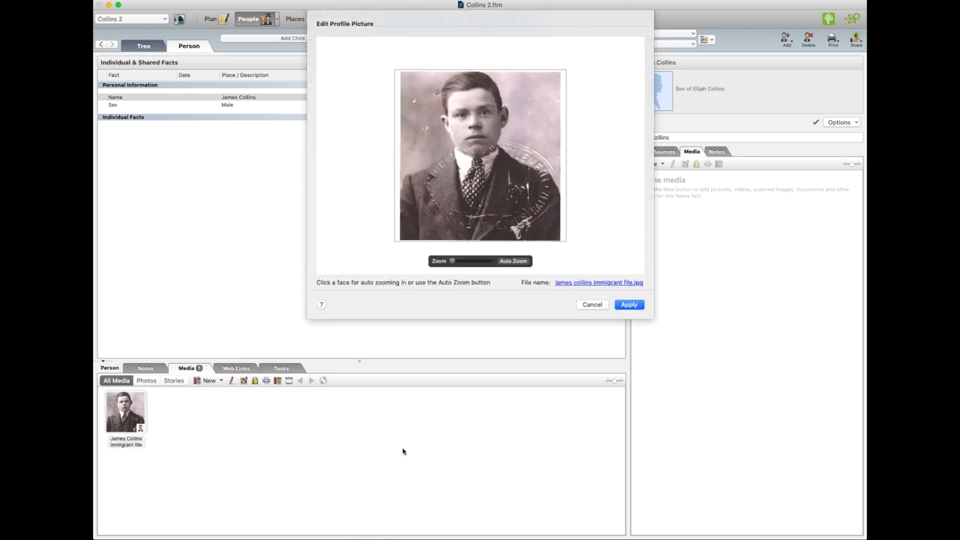
mouse_move(488, 261)
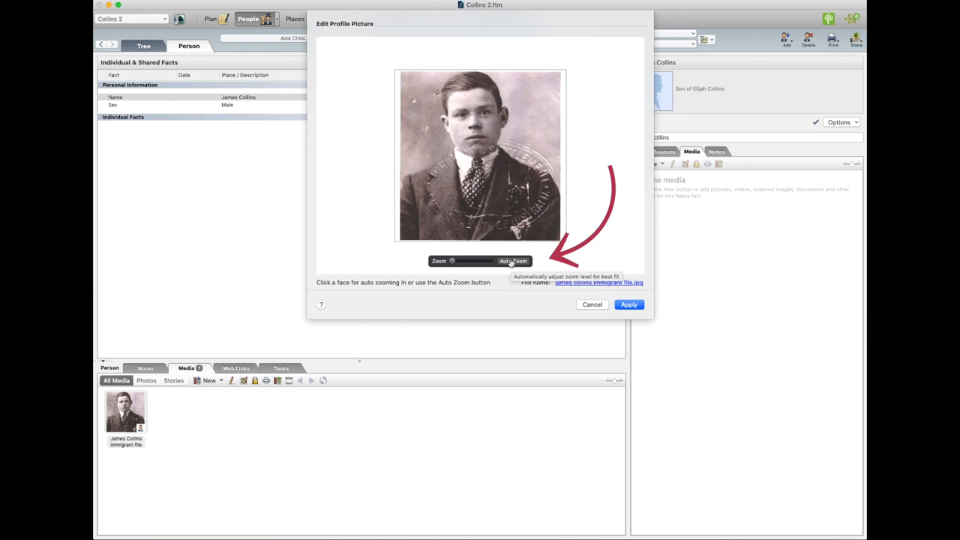
left_click(514, 260)
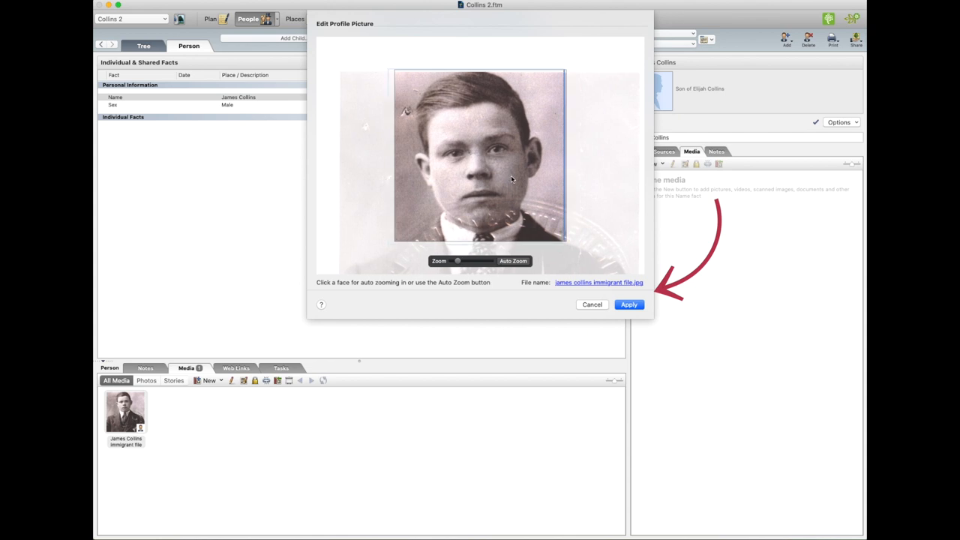
left_click(629, 304)
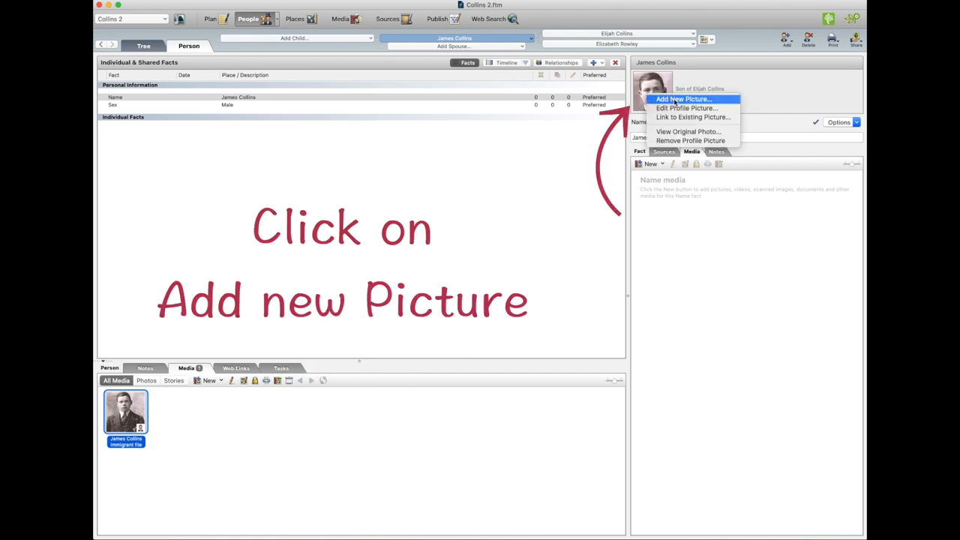
left_click(684, 99)
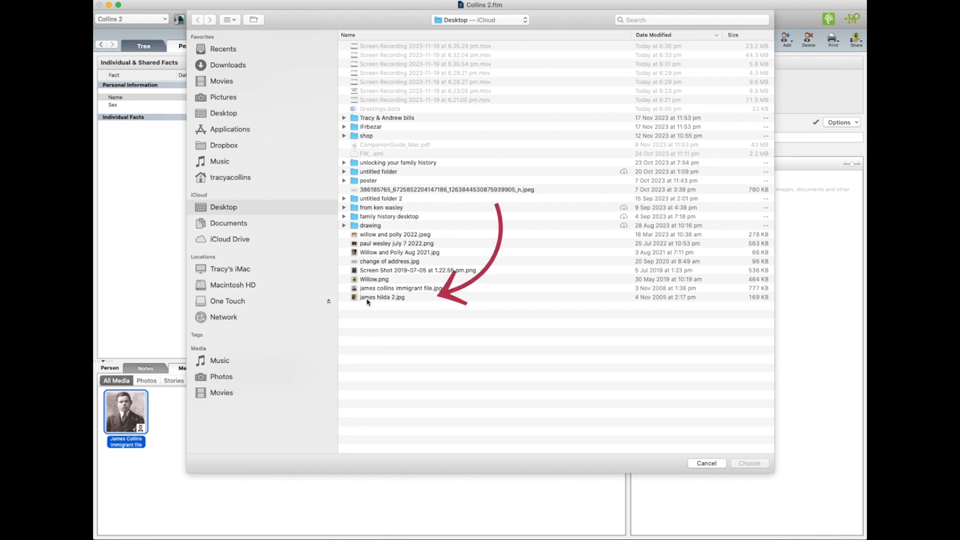
left_click(382, 297)
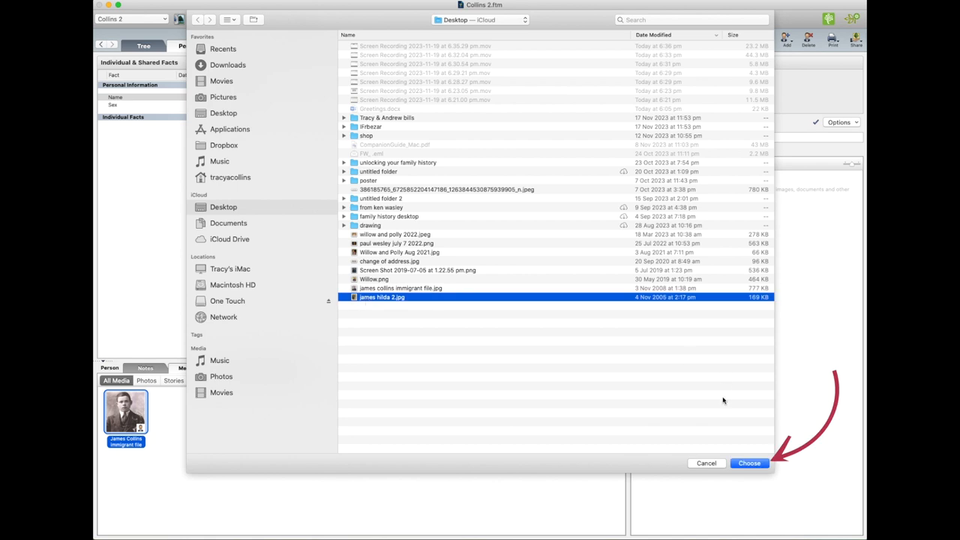
left_click(750, 463)
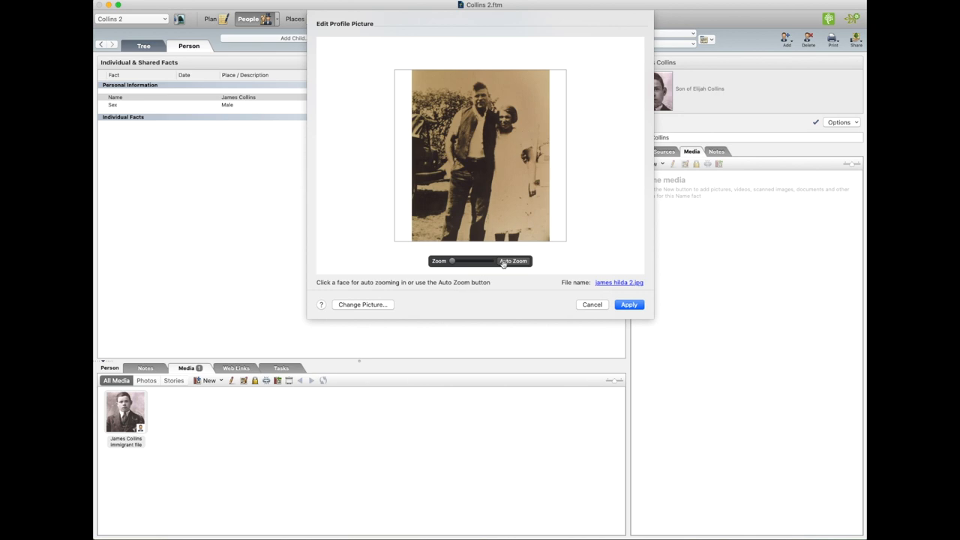
left_click(514, 261)
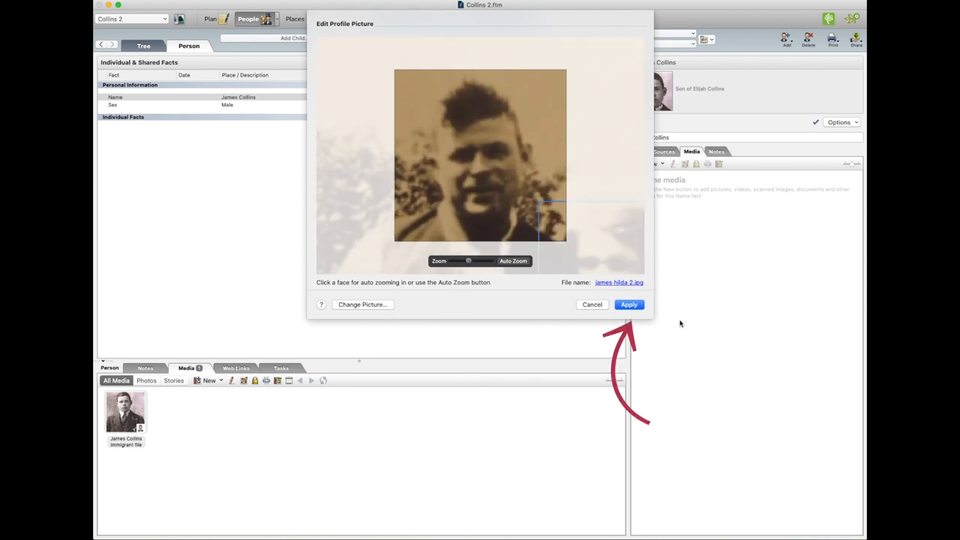
left_click(629, 303)
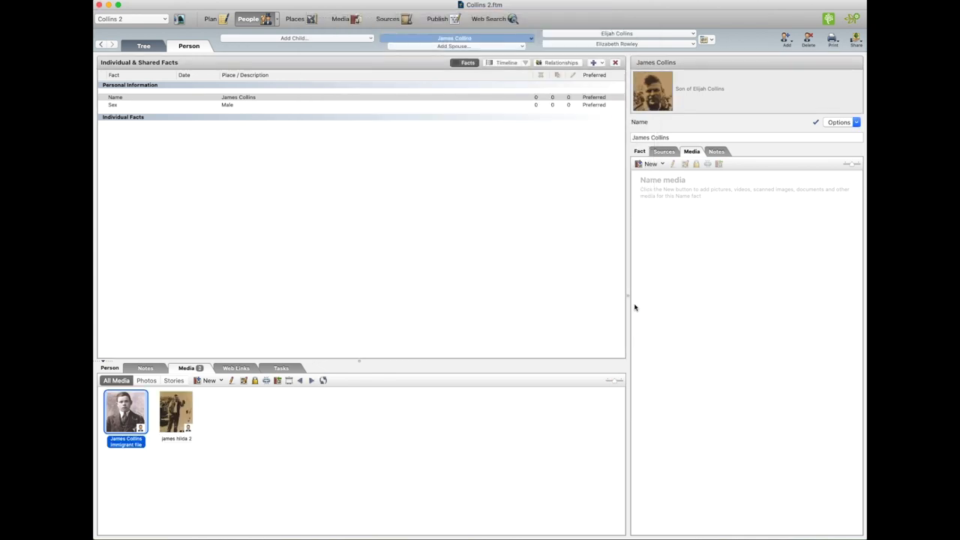
mouse_move(672, 310)
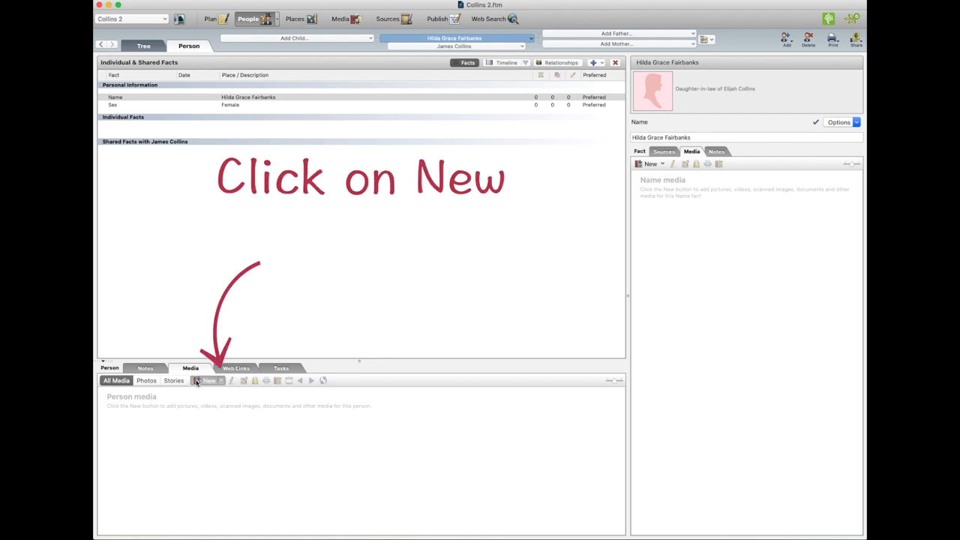
mouse_move(220, 381)
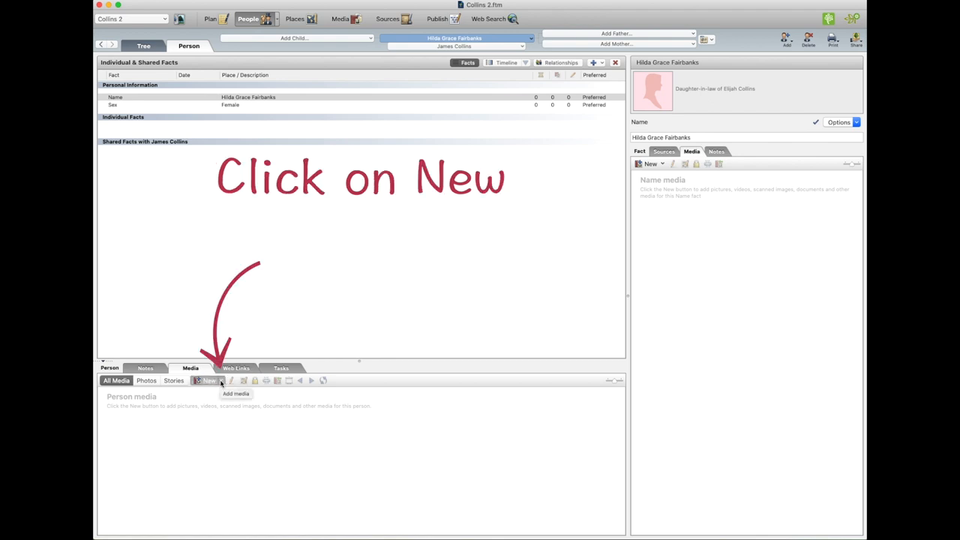
Step: Link the existing James & Hilda photo from the Photos category to Hilda's media
left_click(210, 380)
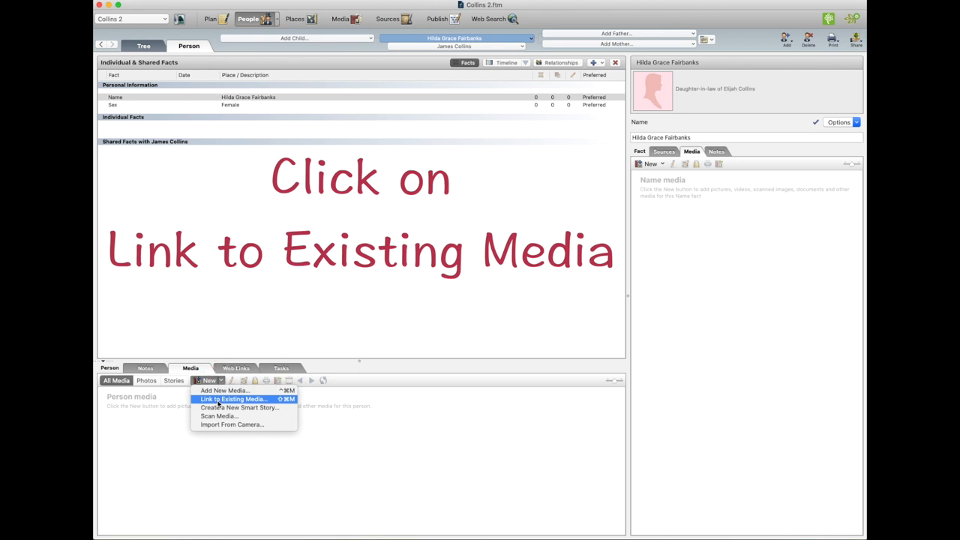
left_click(233, 398)
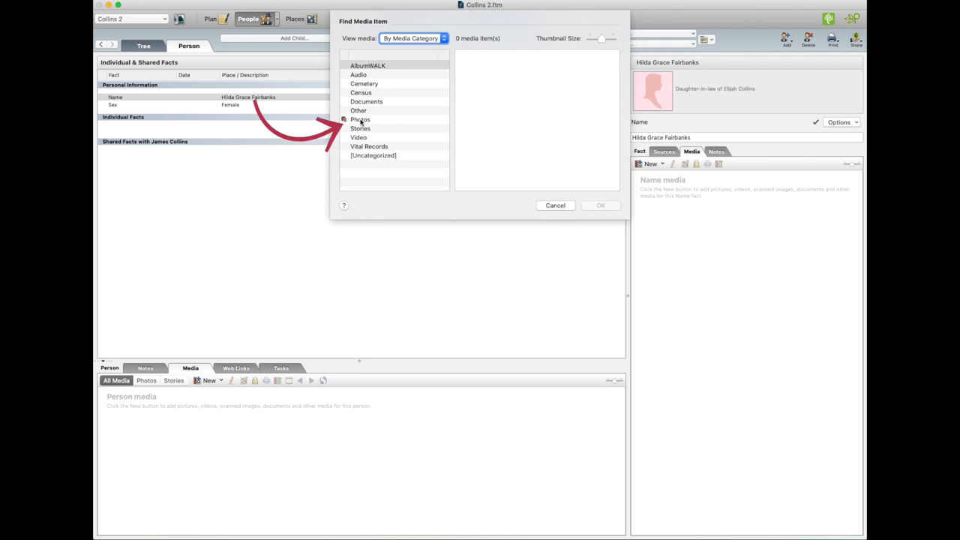
left_click(361, 119)
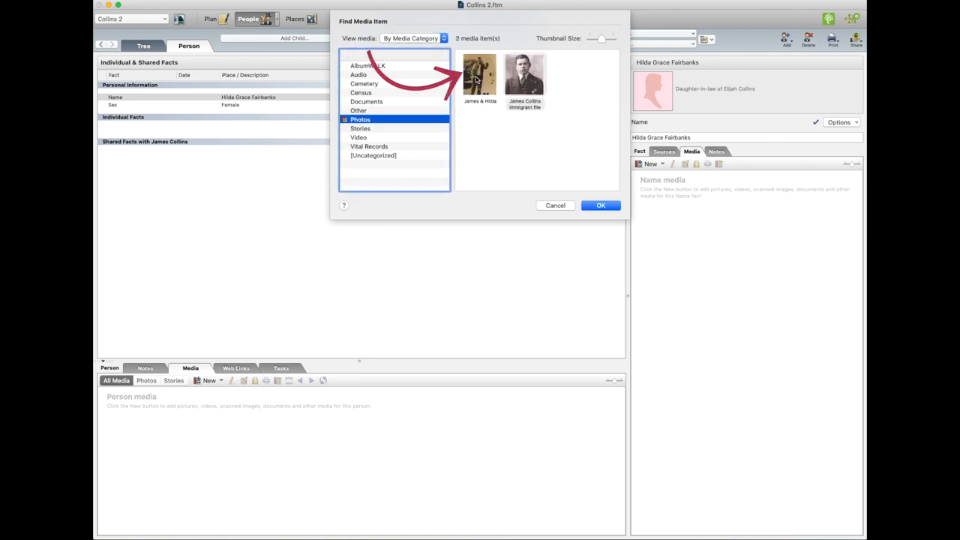
left_click(480, 75)
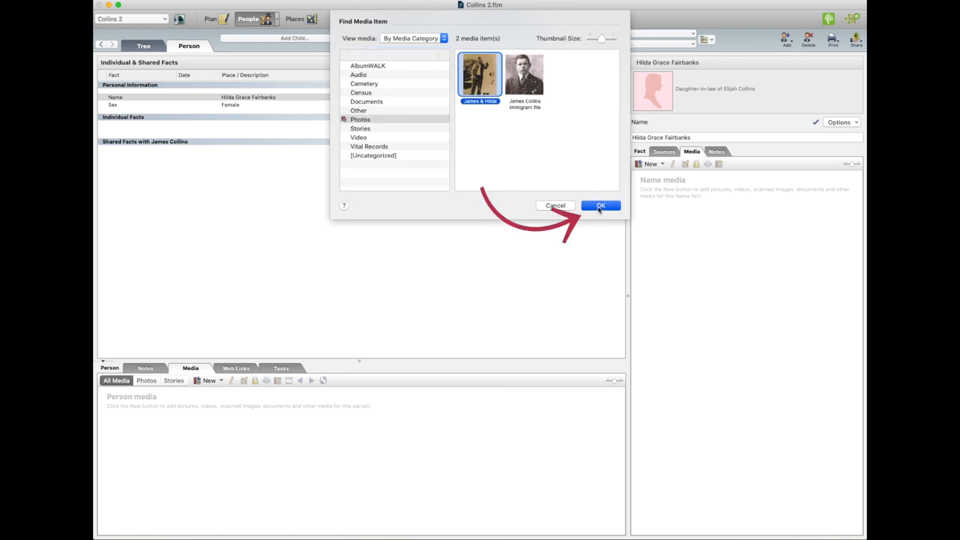
left_click(601, 206)
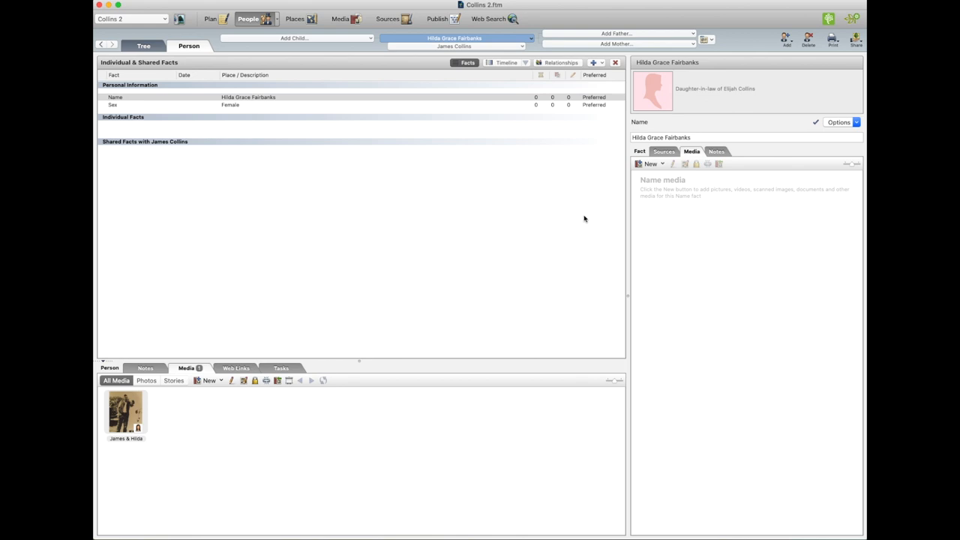
mouse_move(164, 439)
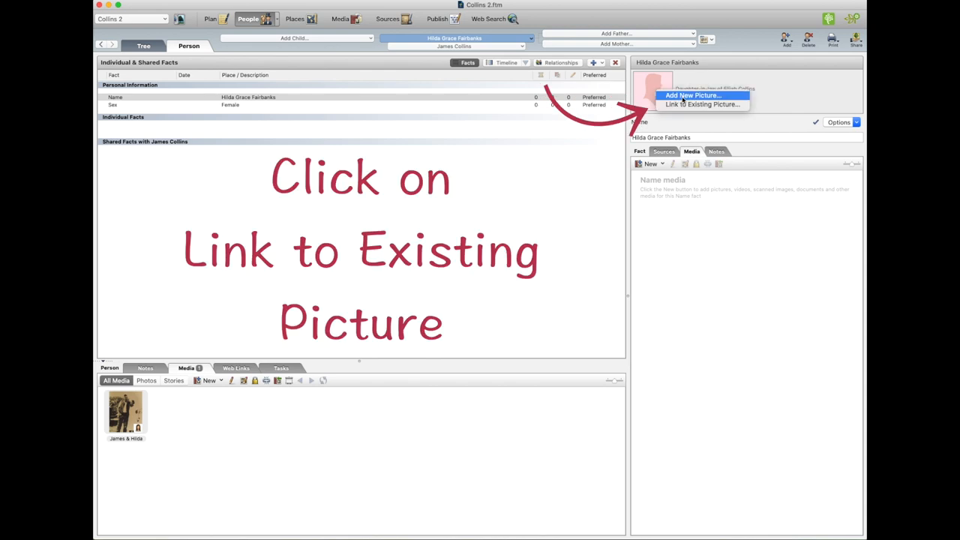
mouse_move(703, 105)
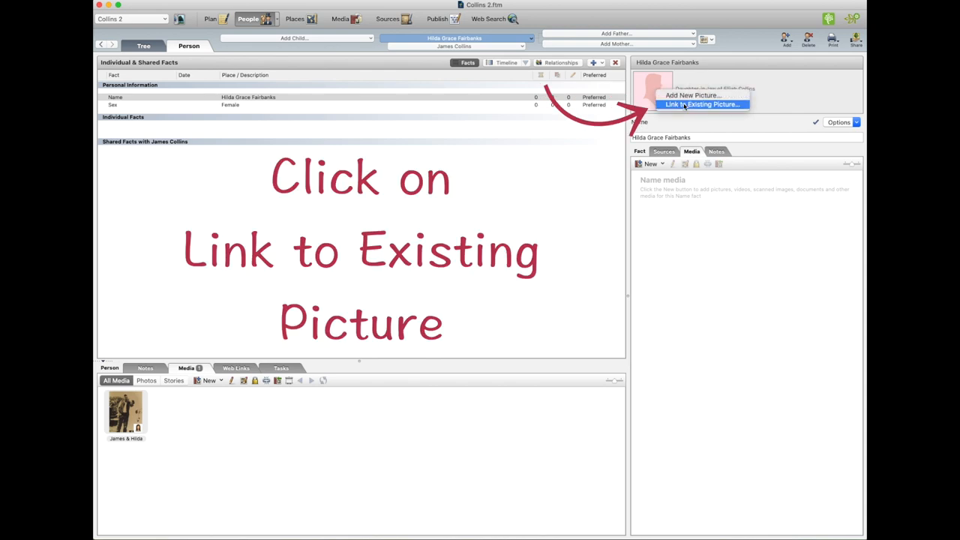
left_click(702, 104)
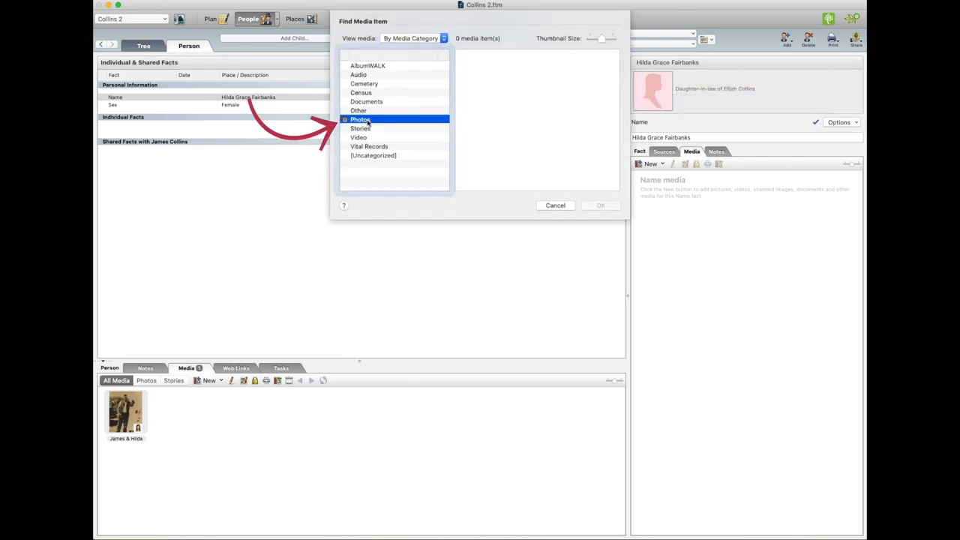
left_click(361, 120)
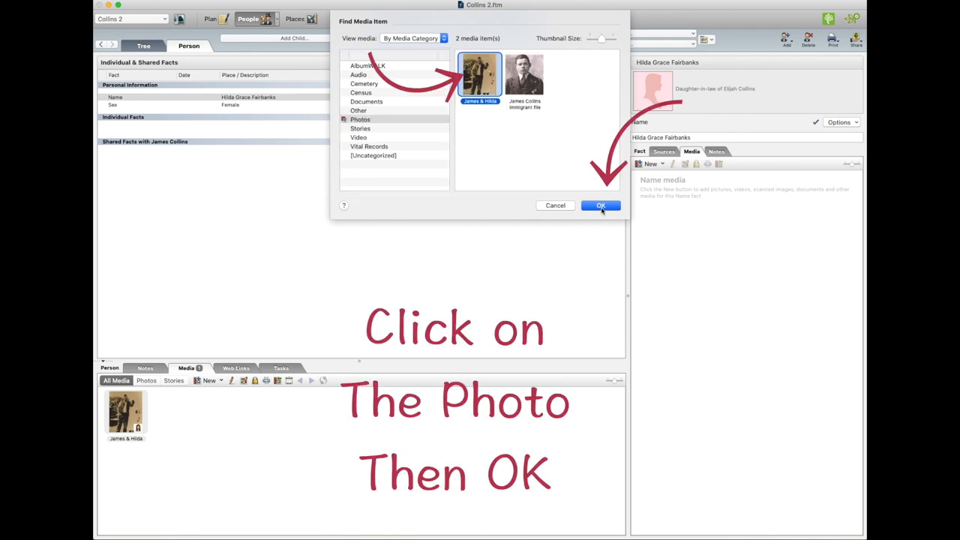
left_click(601, 206)
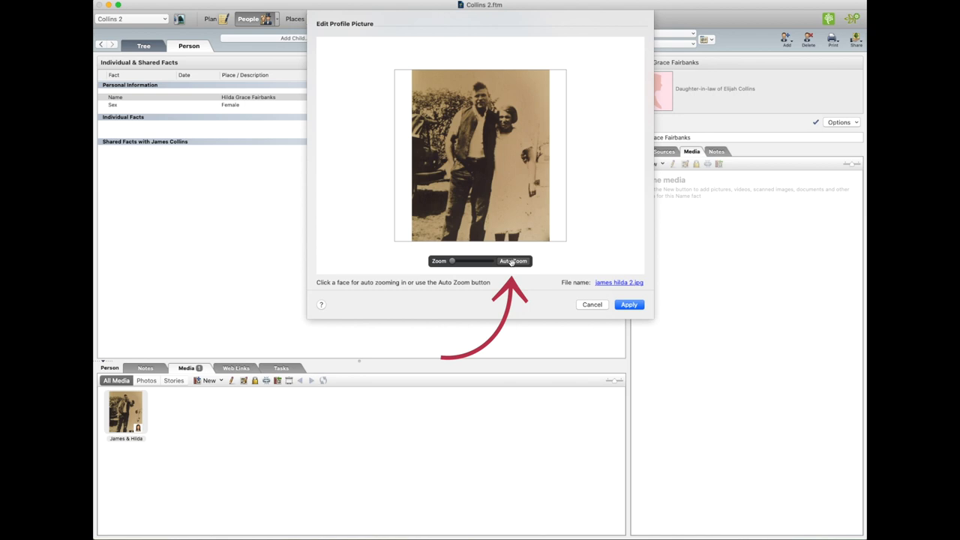
left_click(514, 261)
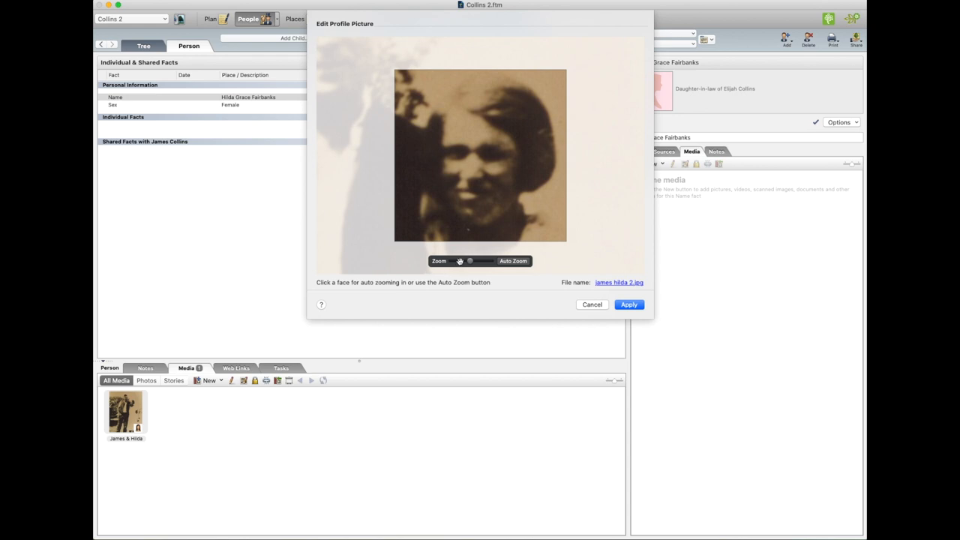
left_click_drag(452, 261, 468, 260)
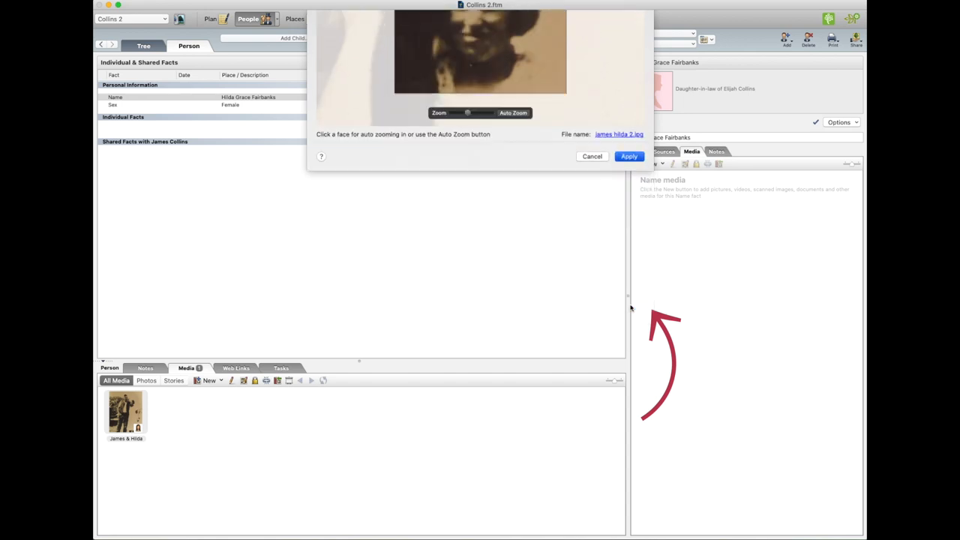
left_click(628, 156)
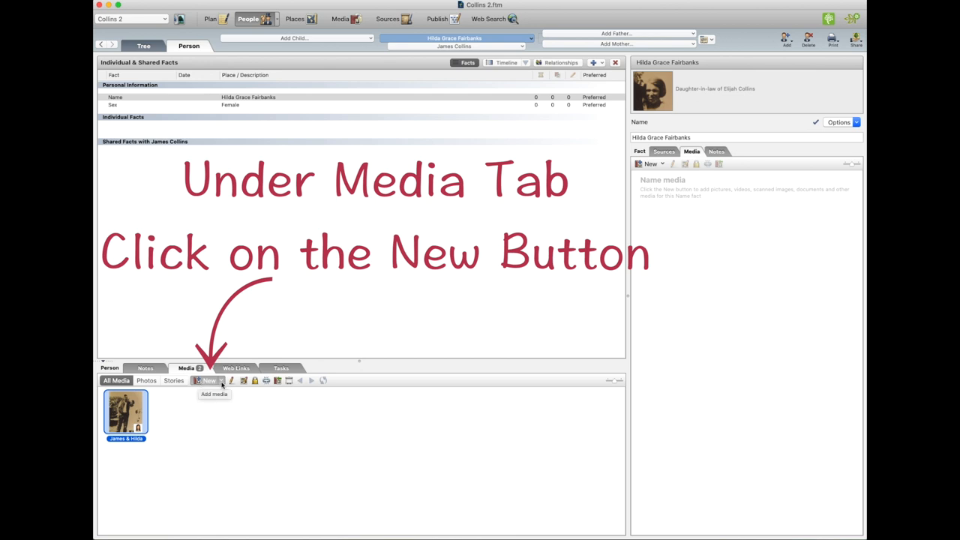
Step: Scan a photo with the EPSON XP-960 via Image Capture into Hilda's media gallery
left_click(209, 380)
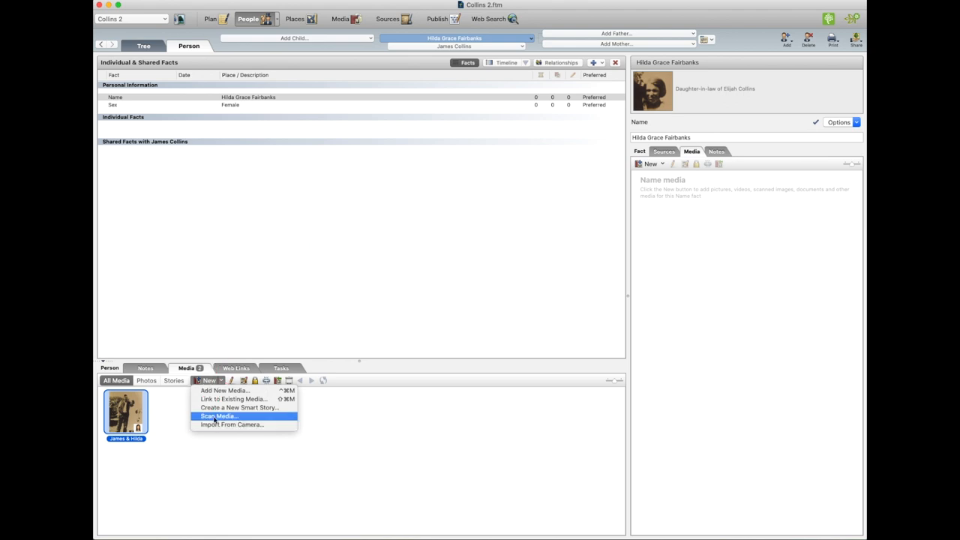
mouse_move(218, 415)
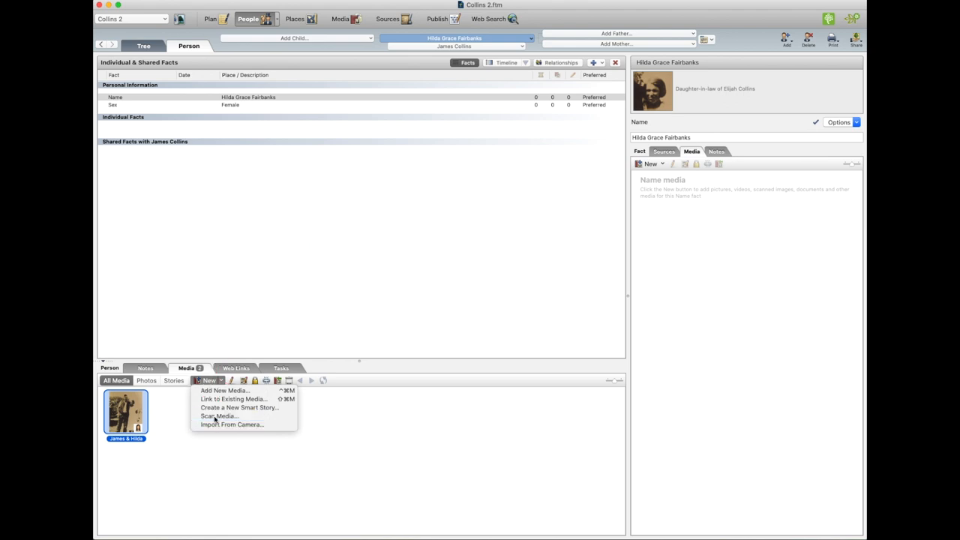
left_click(218, 415)
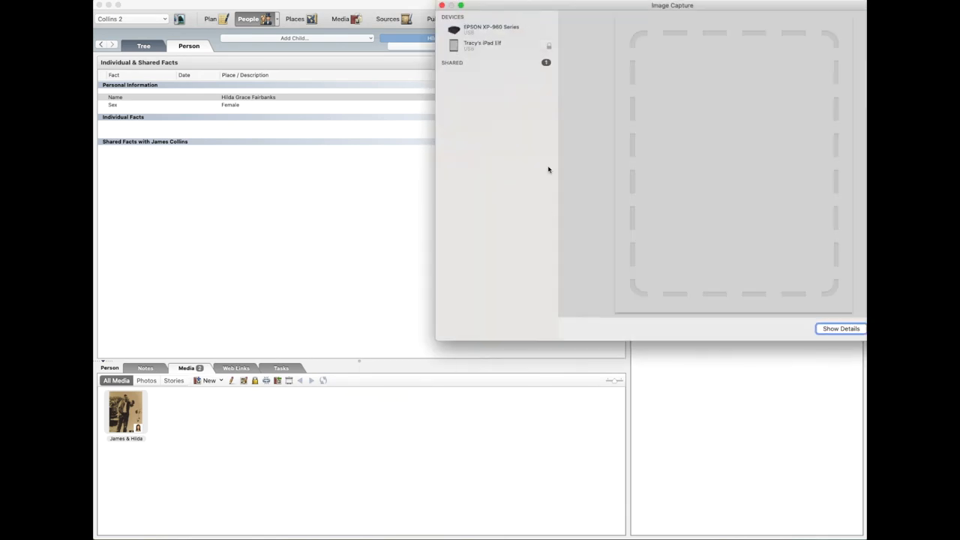
left_click(491, 29)
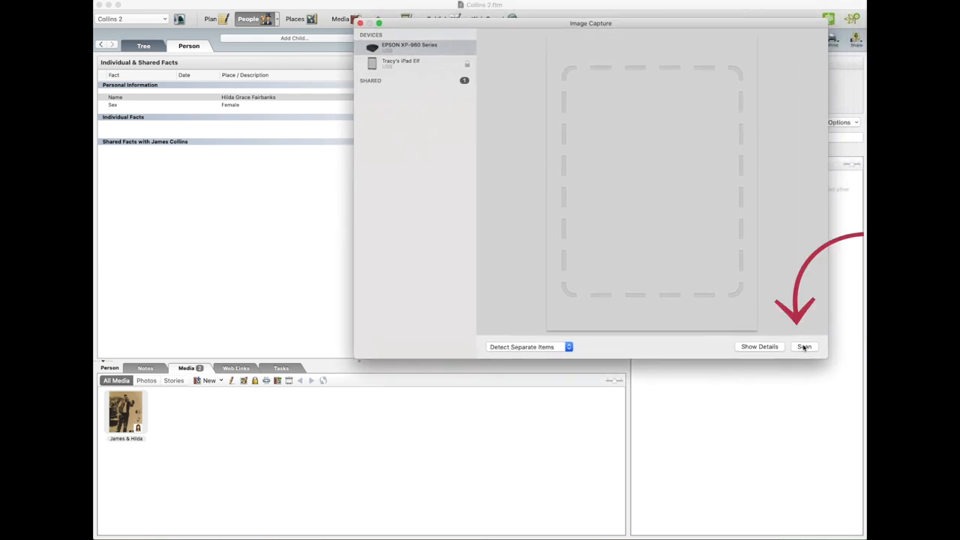
left_click(805, 347)
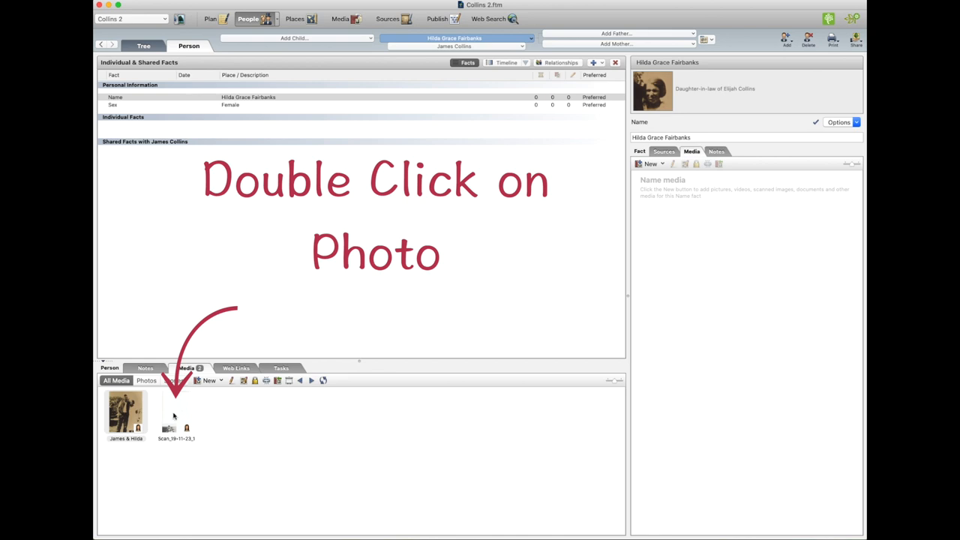
Step: Crop the scan to the small photo in the image editor and fit the image
double_click(177, 414)
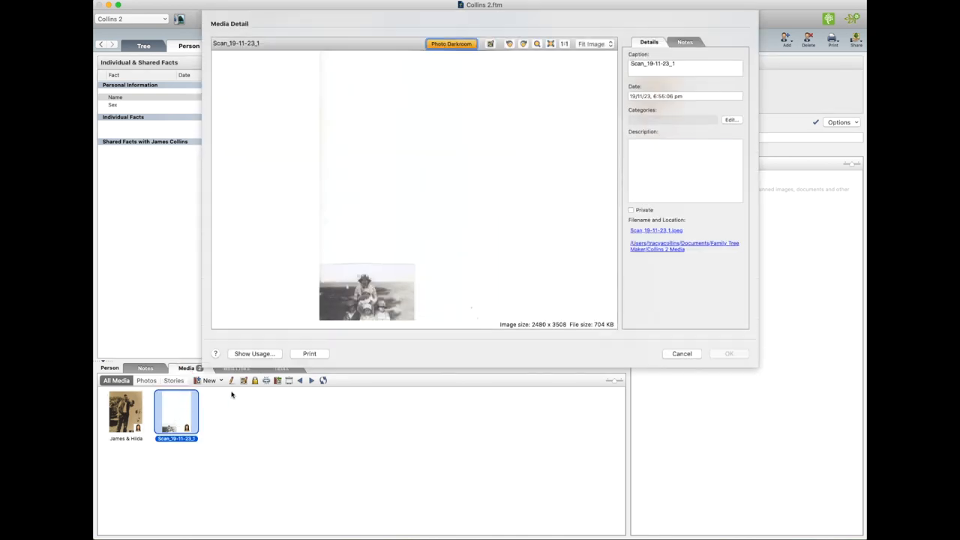
left_click(491, 43)
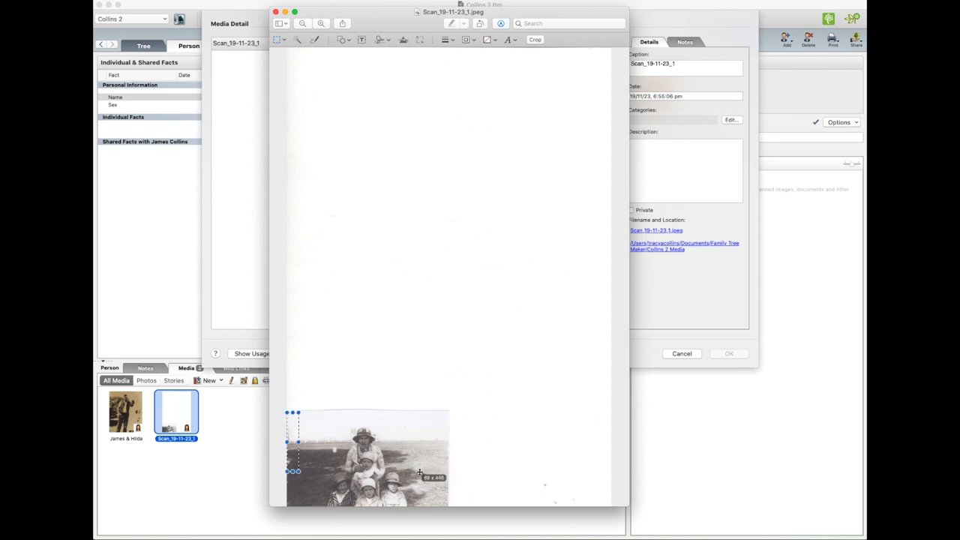
left_click_drag(292, 471, 292, 503)
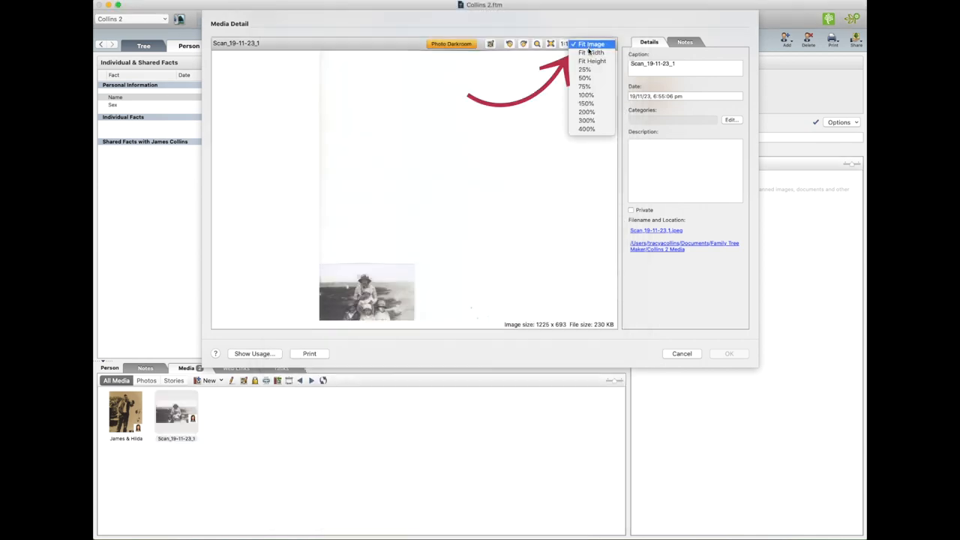
left_click(585, 95)
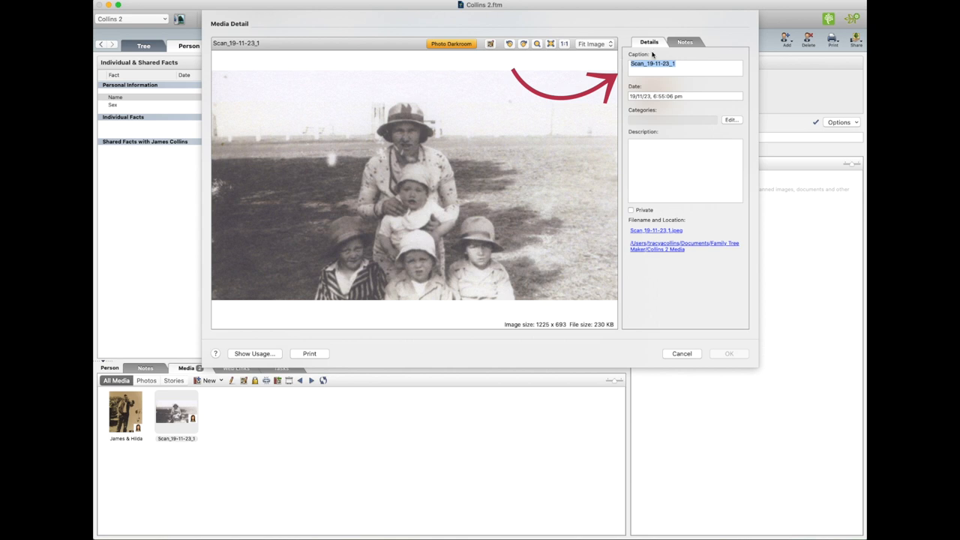
Step: Caption the scan 'Hilda & Boys' and set its date to 'date unknown'
type("Hilda &")
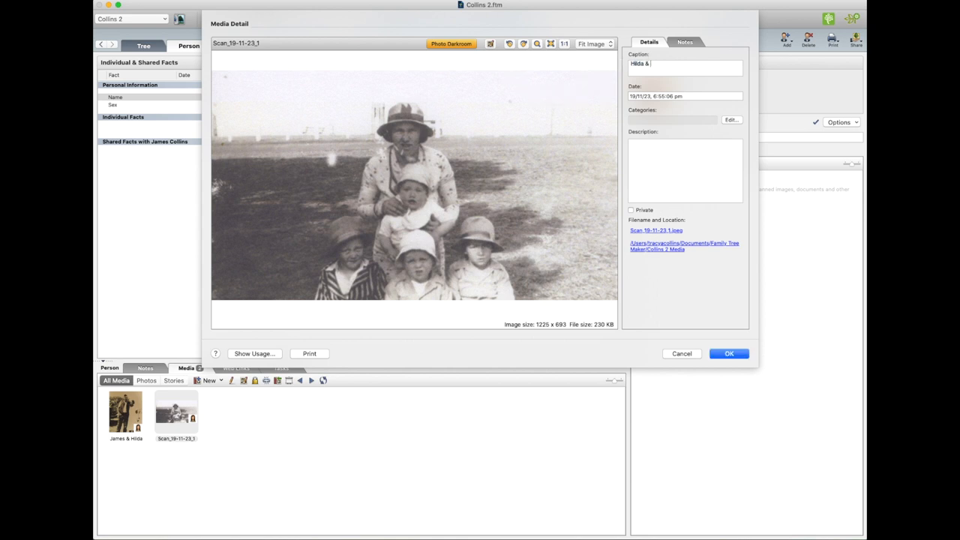
type("Boys")
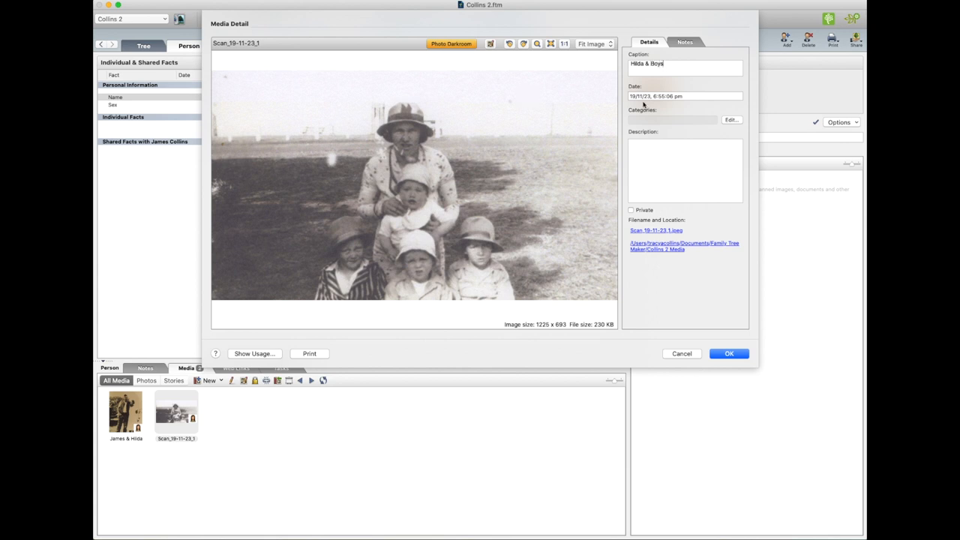
left_click(685, 96)
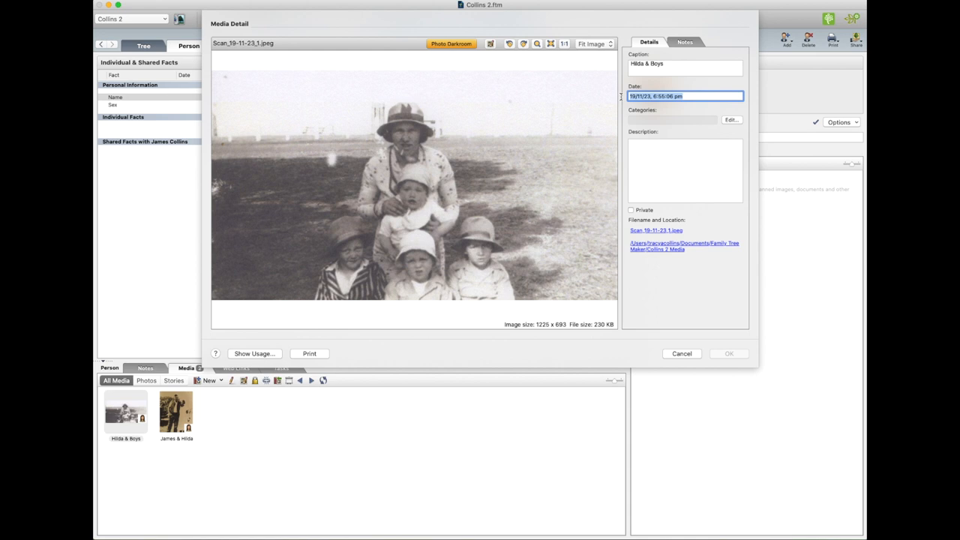
type("dat")
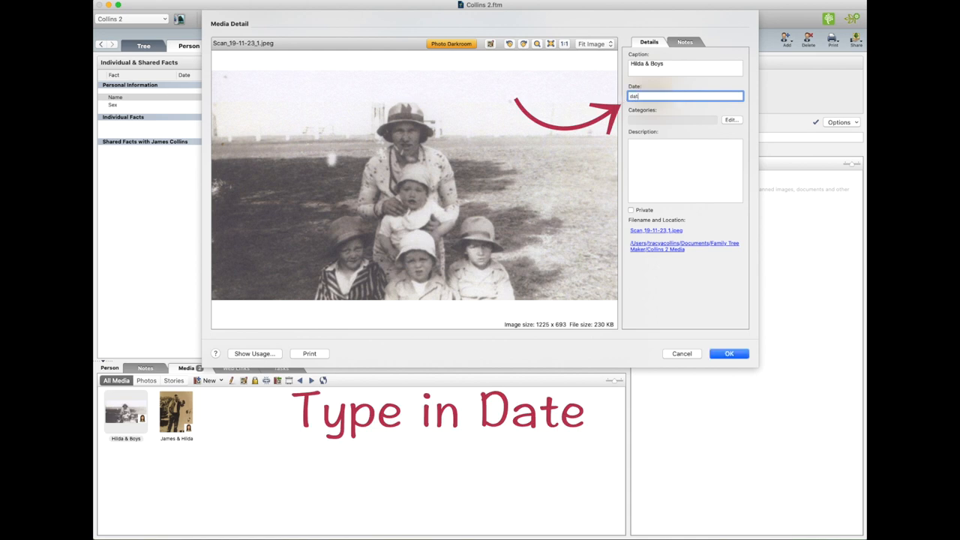
type("date unknown")
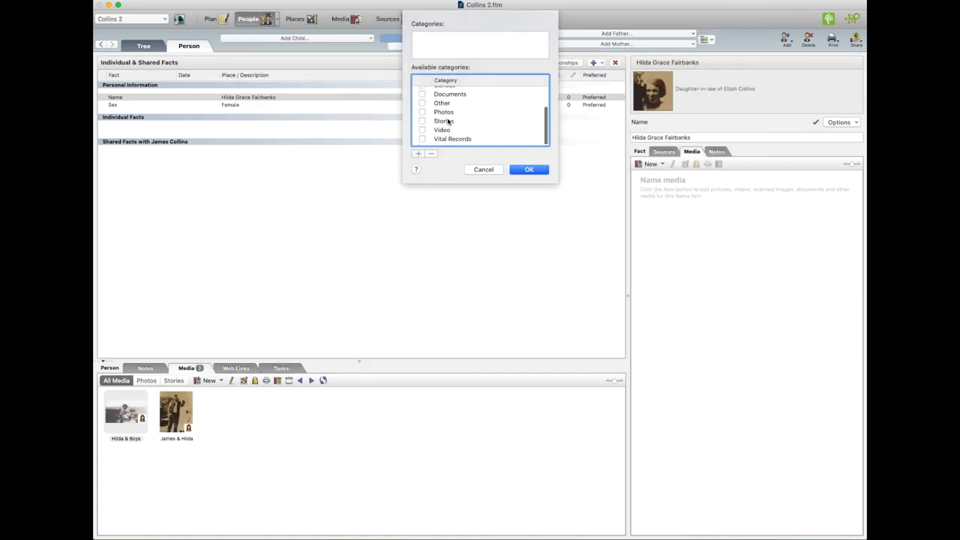
Step: Assign the Photos category to the Hilda & Boys scan
left_click(444, 114)
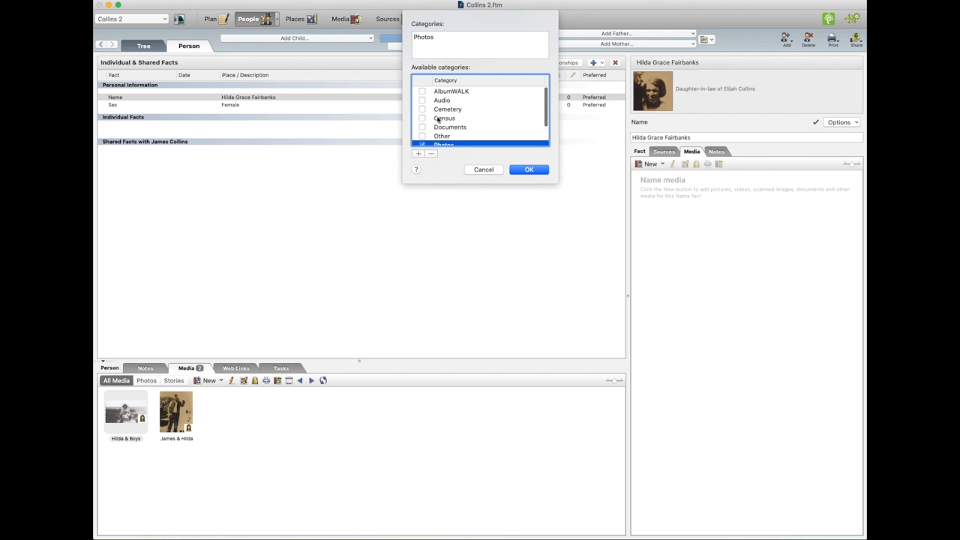
mouse_move(425, 100)
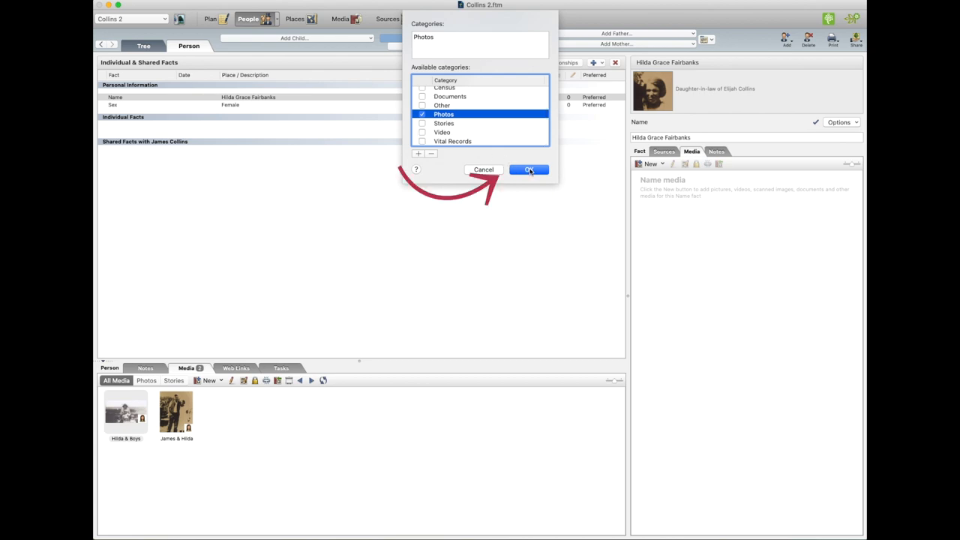
left_click(529, 169)
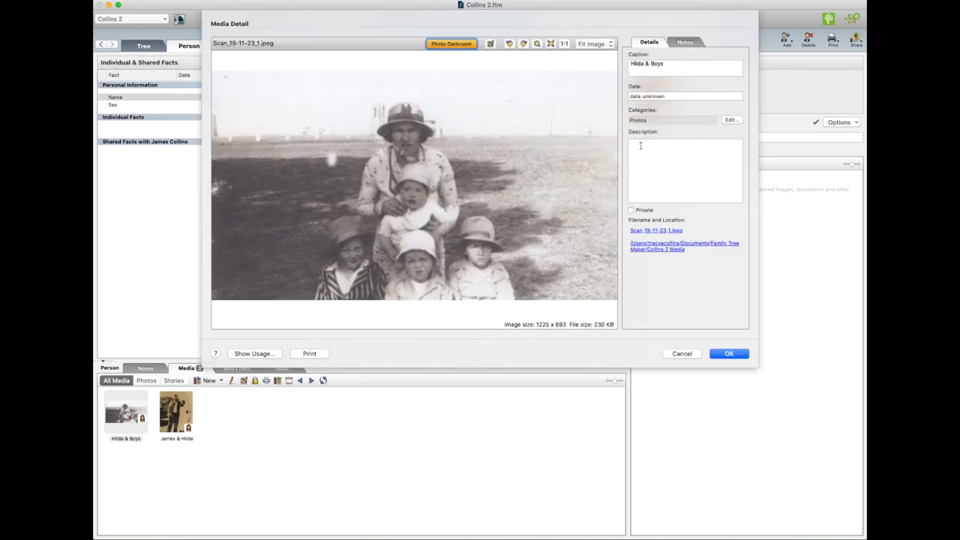
Step: Describe the scan as 'Hilda and boys', glance at Notes, and save the details
type("H")
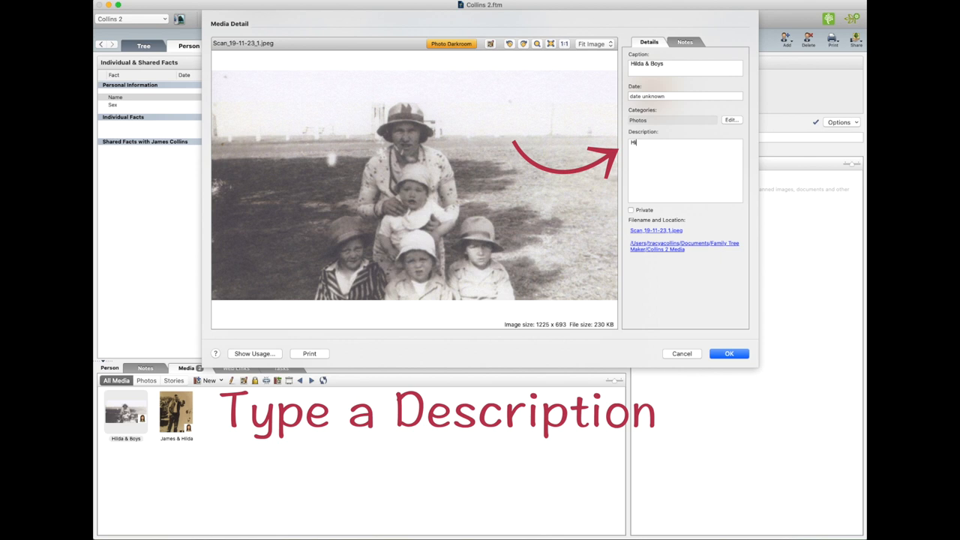
type("ilda and")
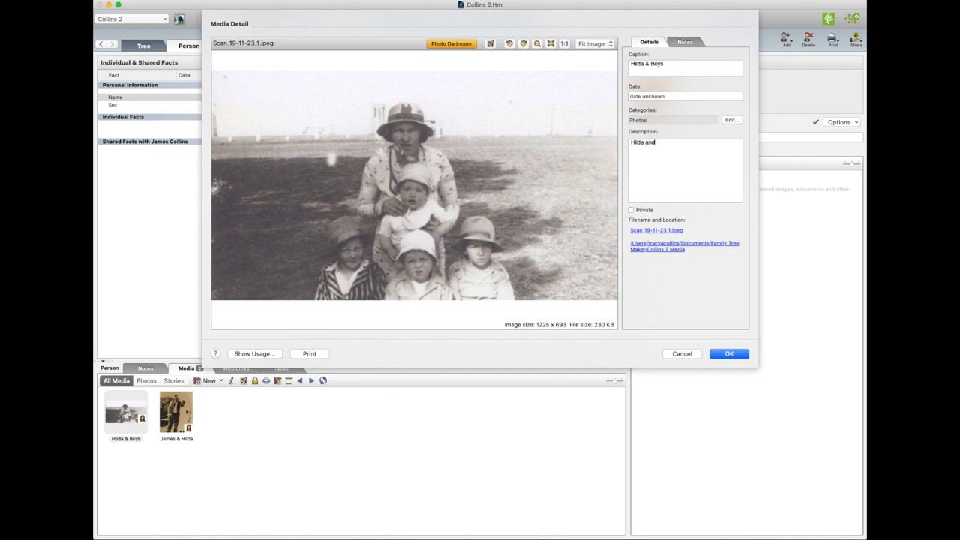
type("boys")
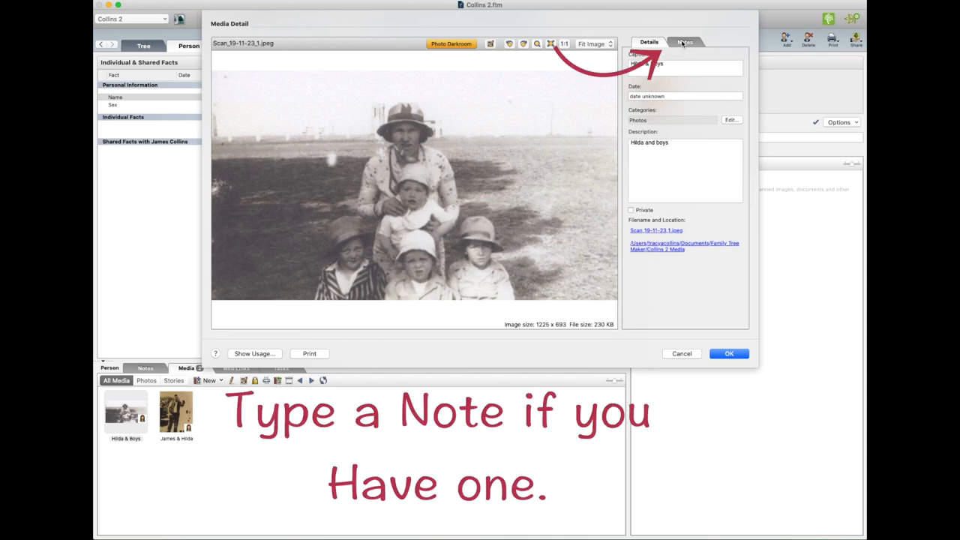
left_click(685, 41)
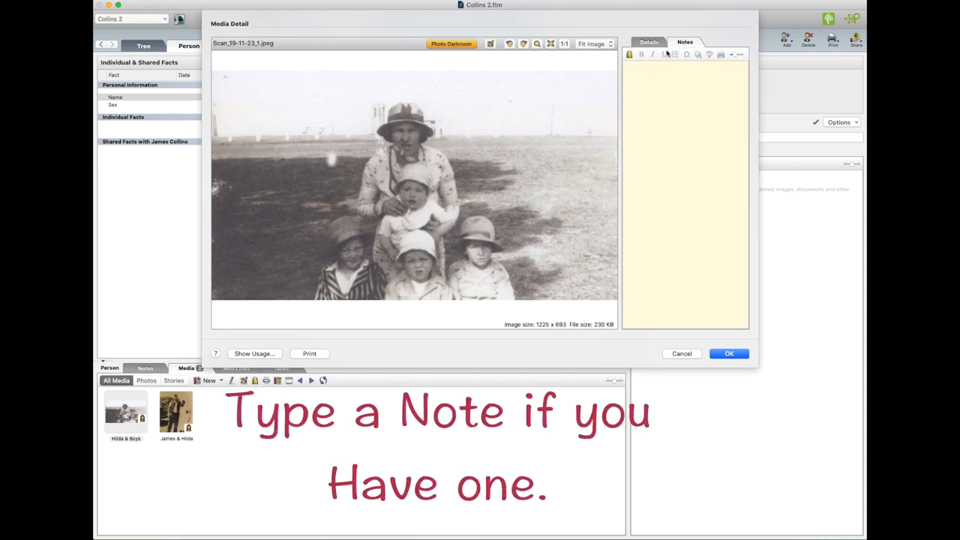
left_click(649, 41)
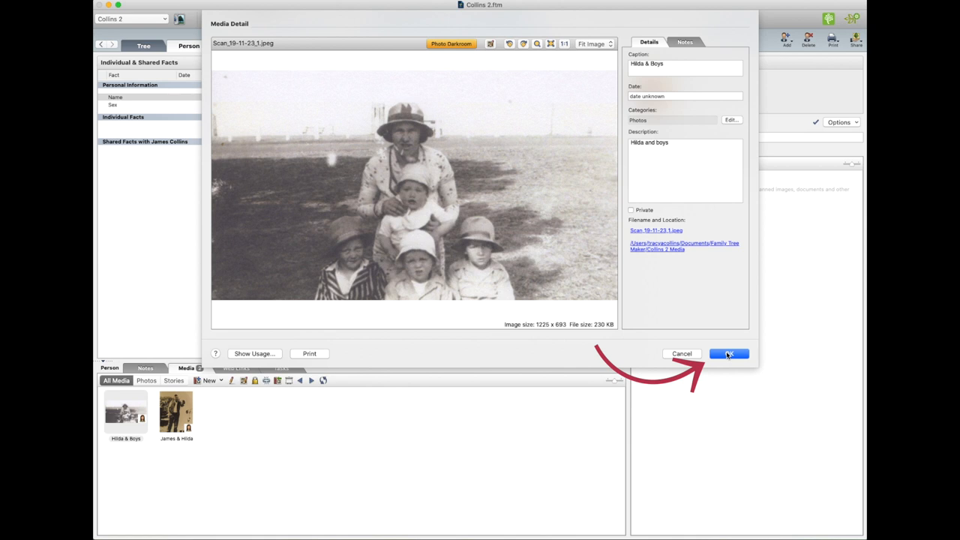
left_click(729, 353)
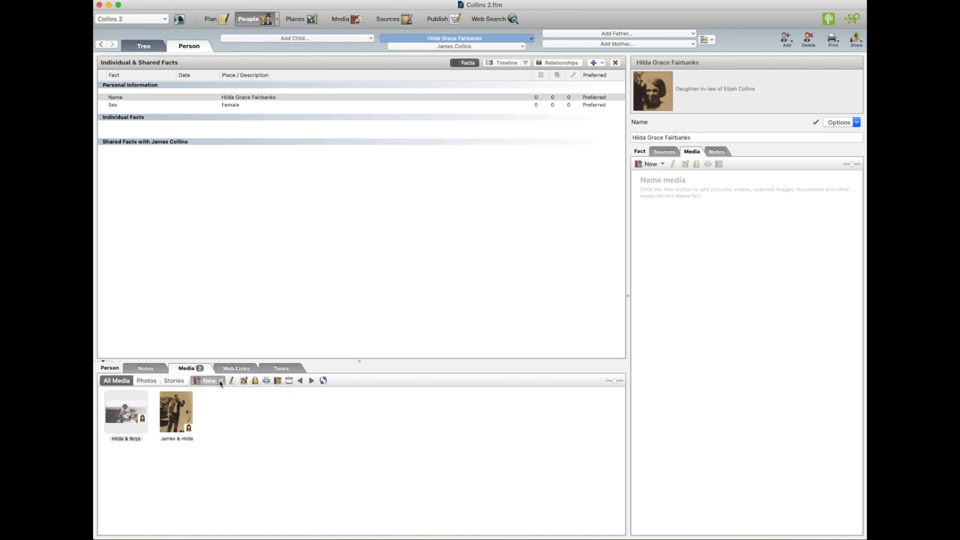
left_click(209, 380)
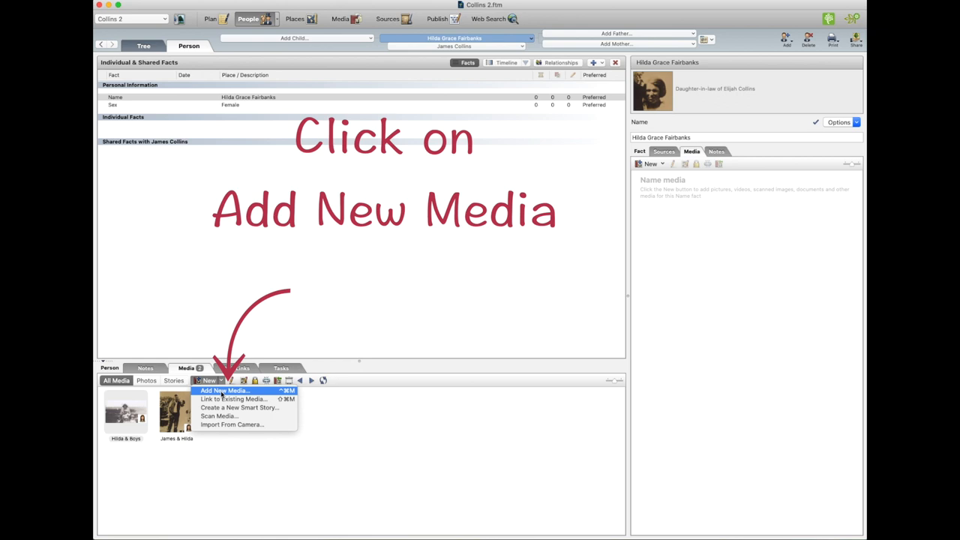
left_click(224, 391)
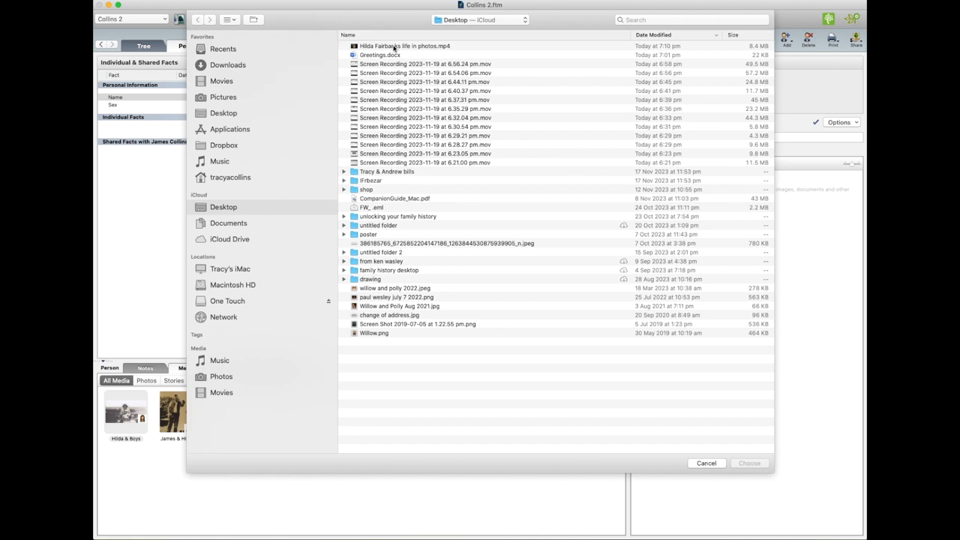
left_click(406, 46)
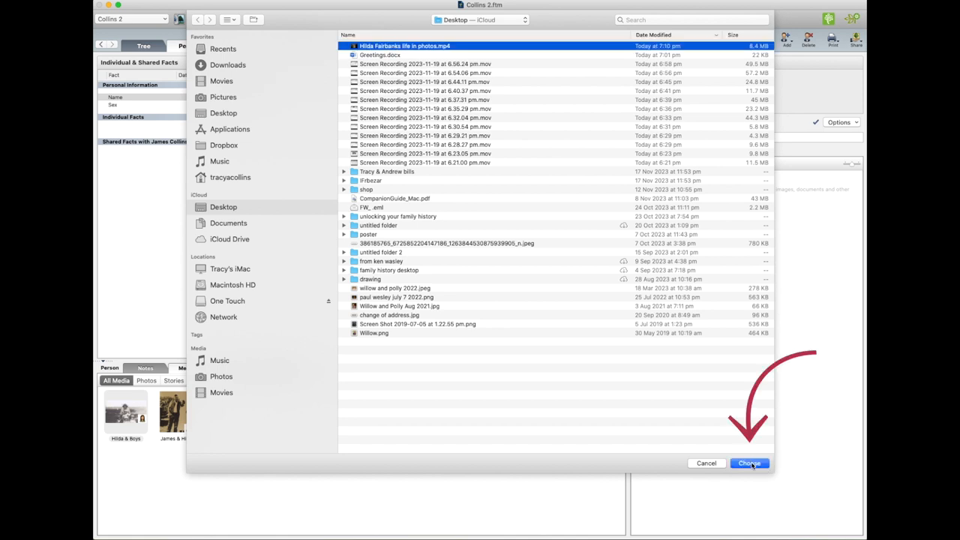
left_click(748, 463)
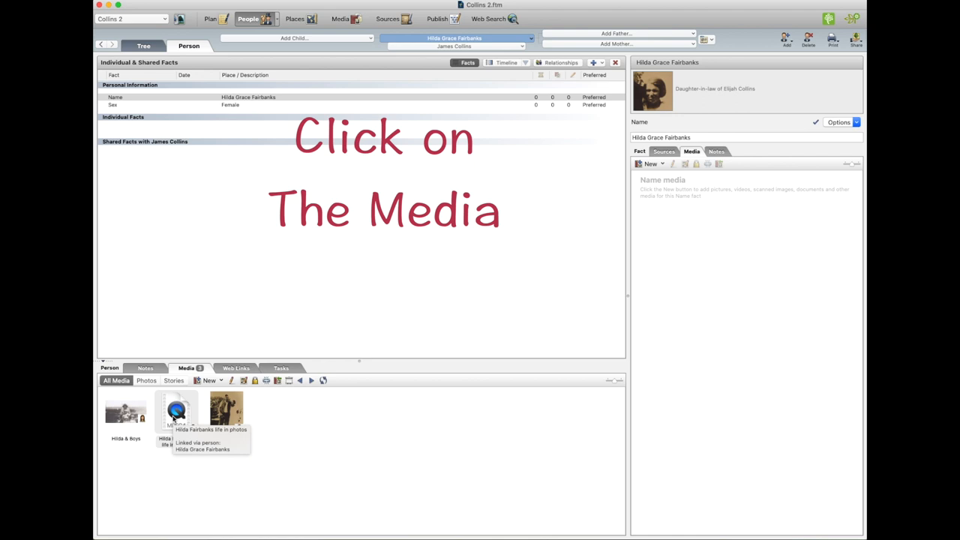
left_click(176, 411)
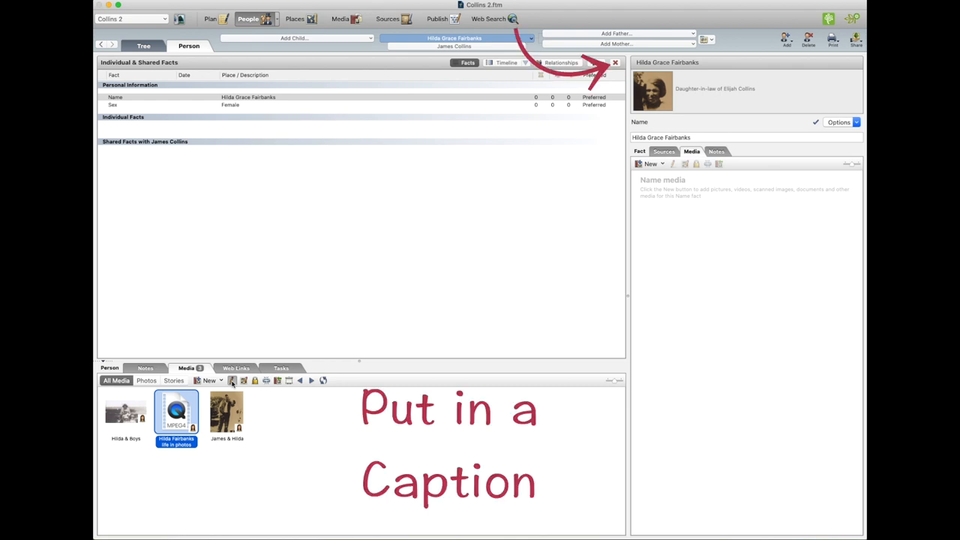
double_click(176, 412)
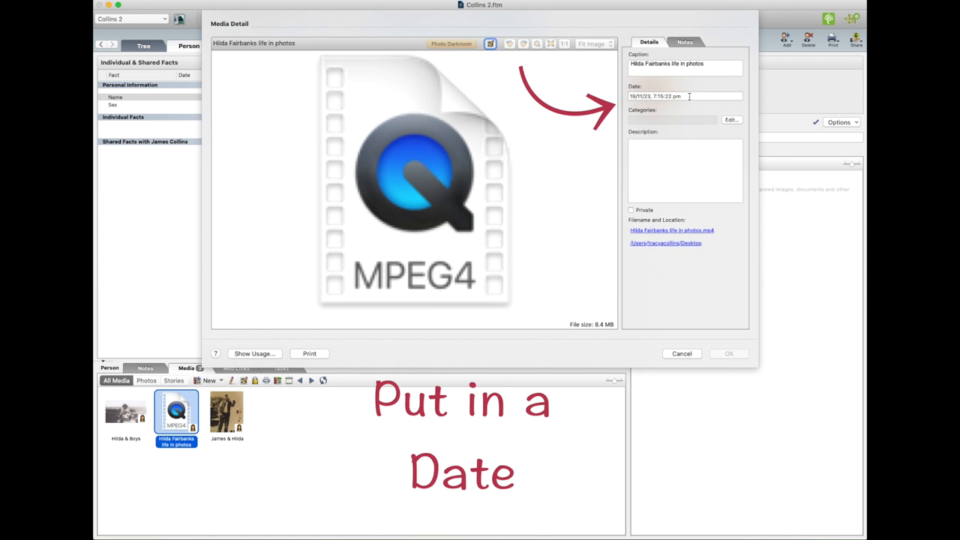
left_click(684, 96)
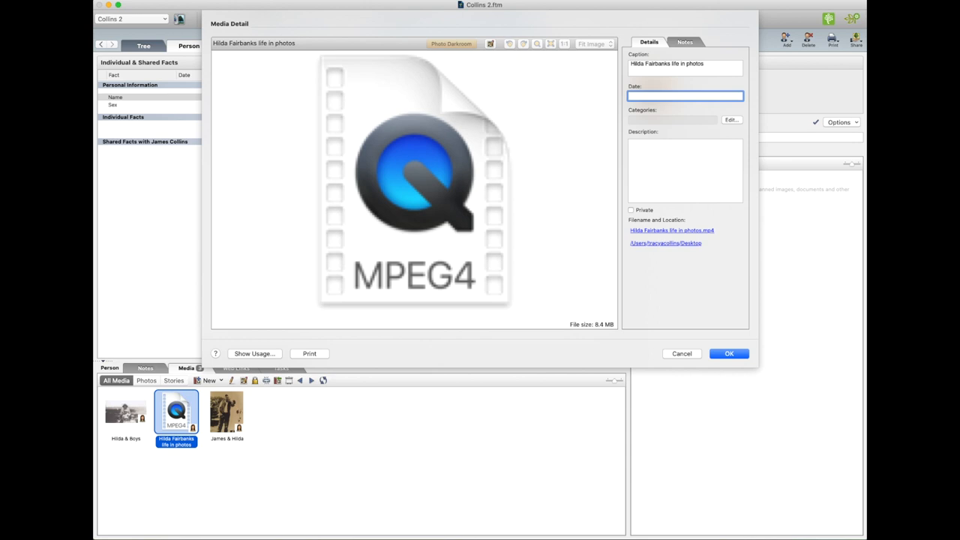
type("15/11")
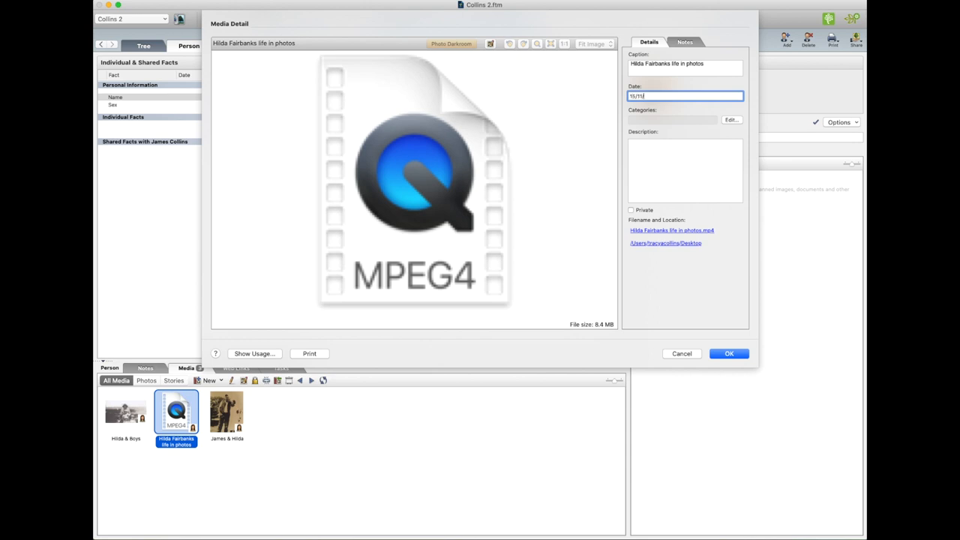
type("/2023")
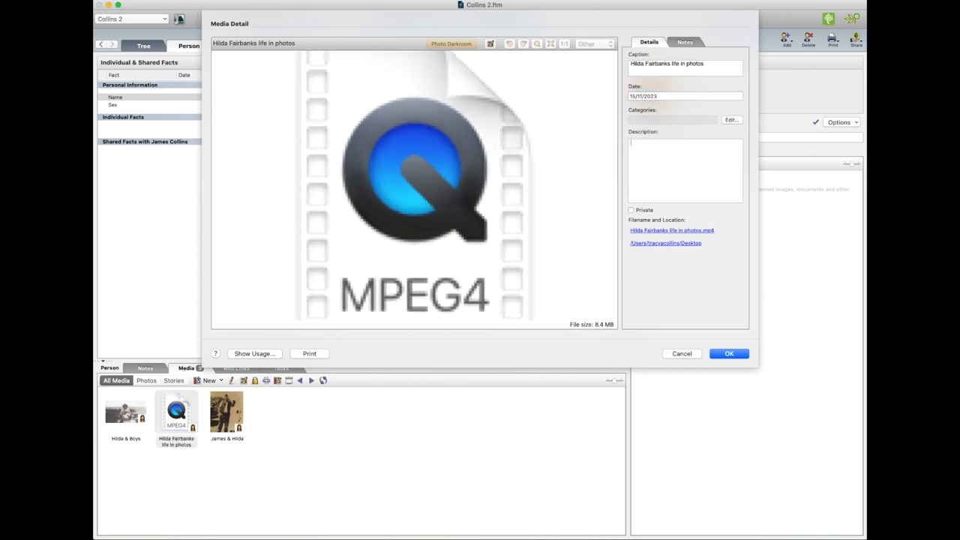
type("Photos of")
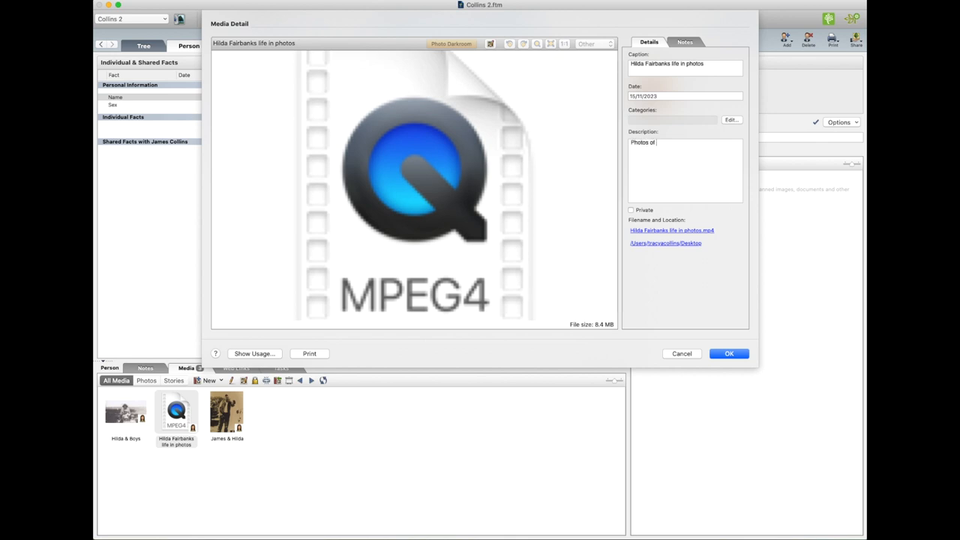
type("Hilda Grace F")
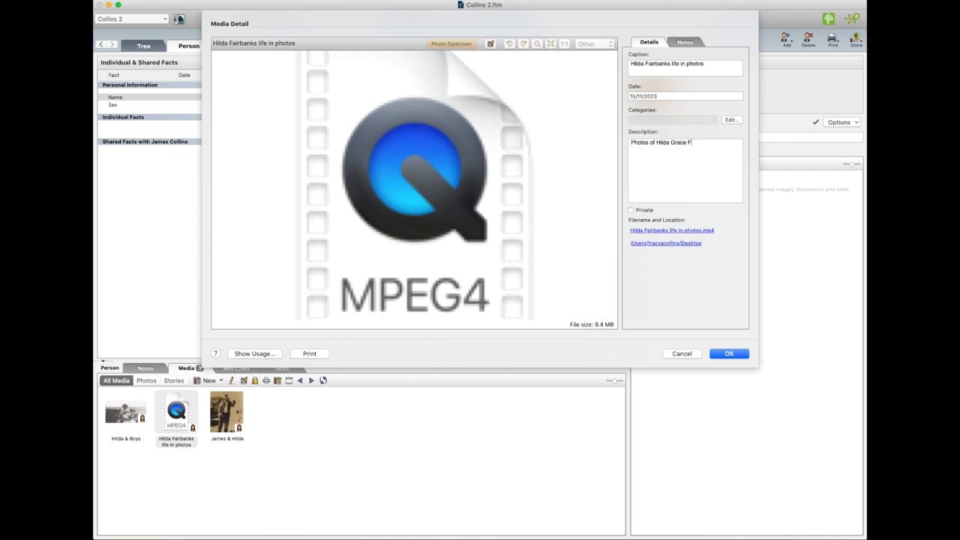
type("airbanks life")
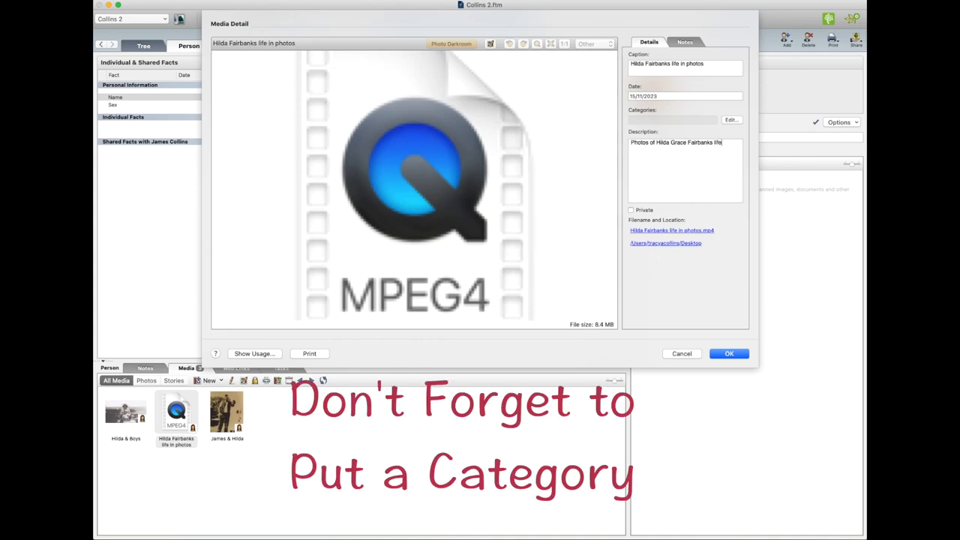
mouse_move(820, 107)
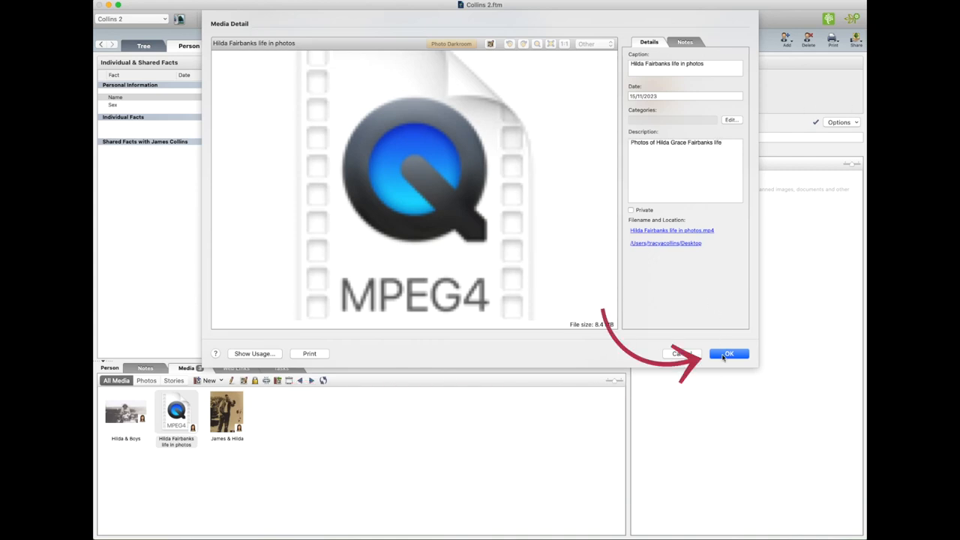
left_click(727, 353)
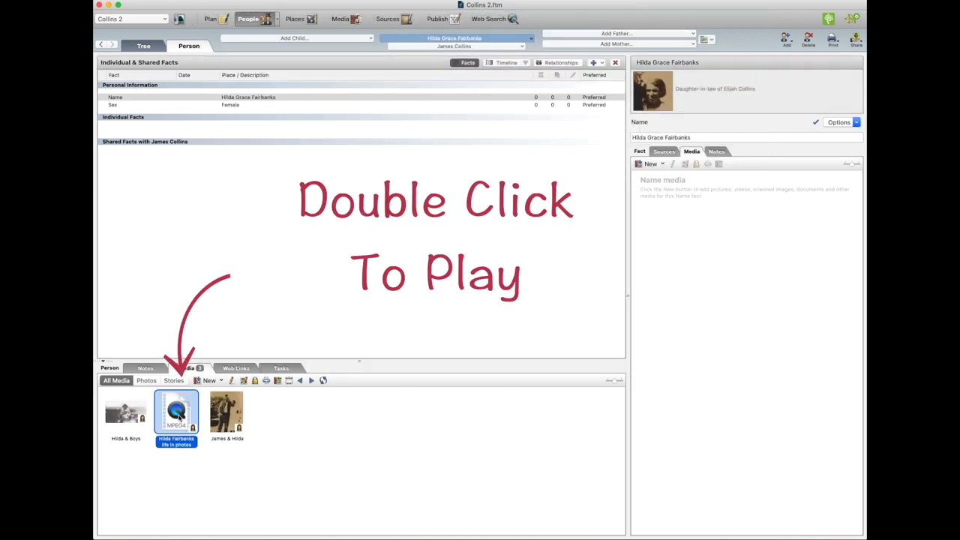
Step: Play the life-in-photos video, then switch to Hilda's pedigree tree chart
double_click(177, 413)
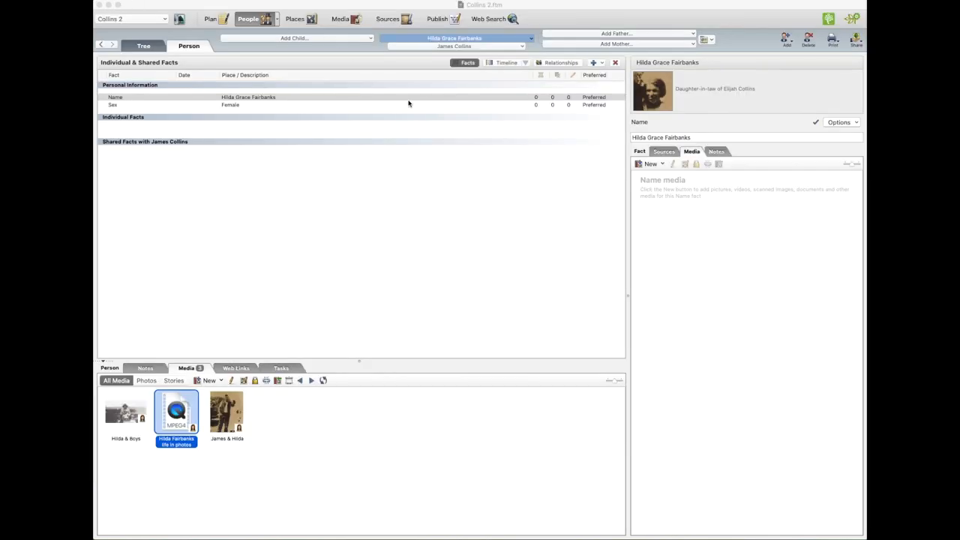
mouse_move(406, 104)
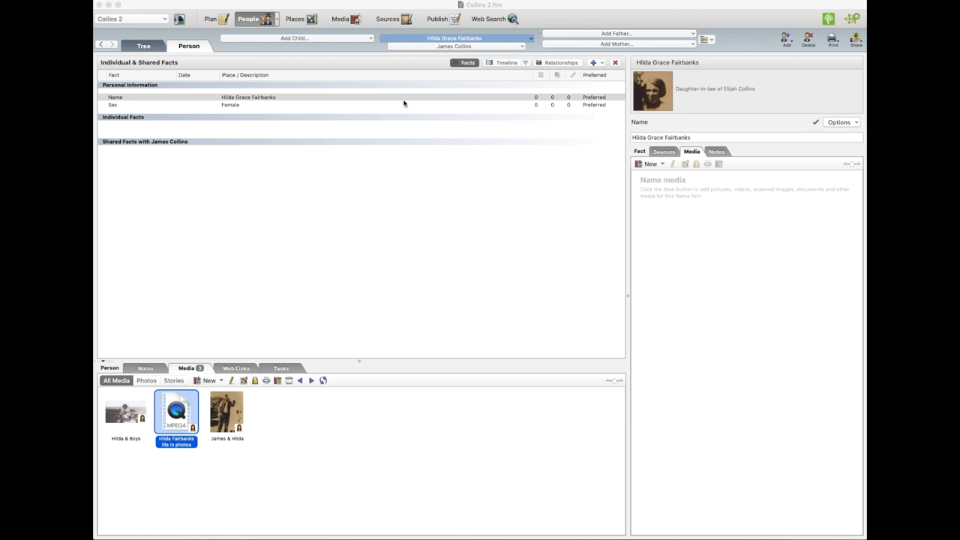
left_click(144, 46)
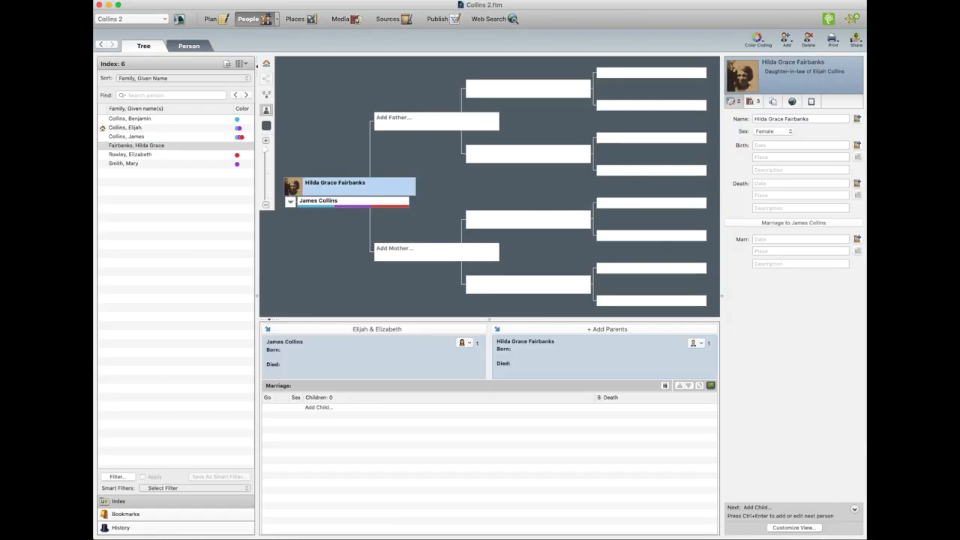